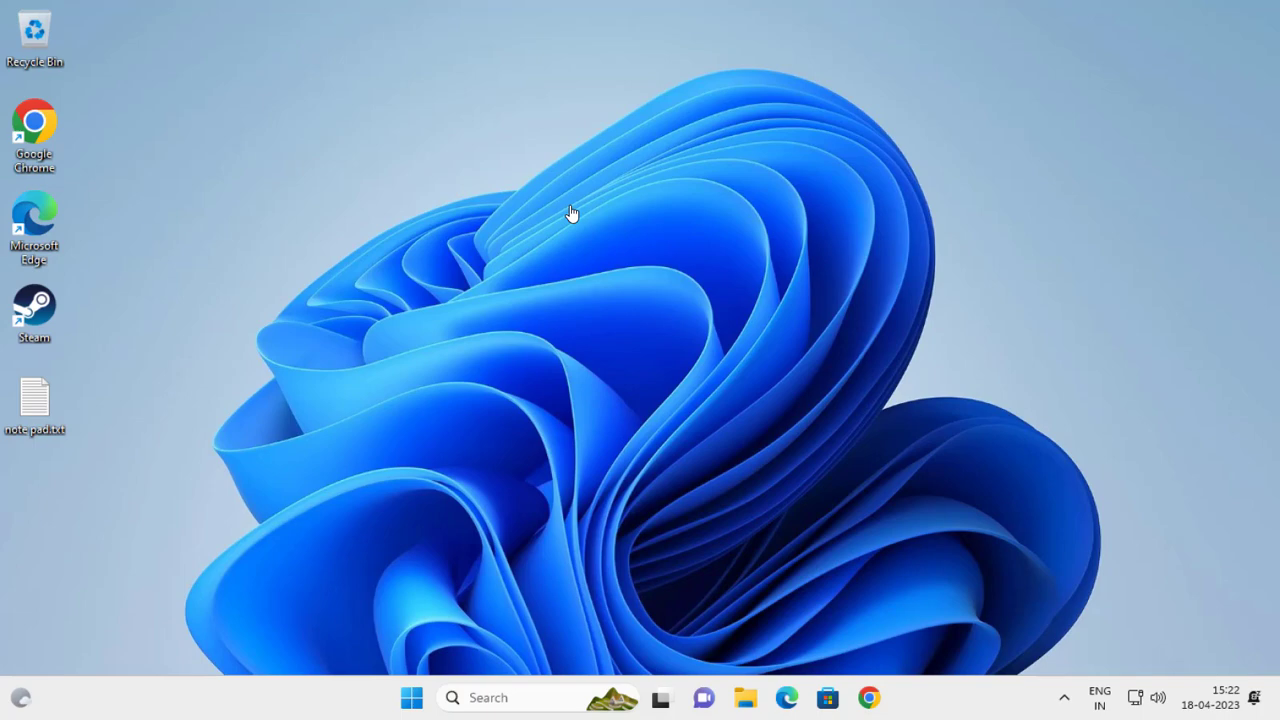
pyautogui.moveTo(612, 184)
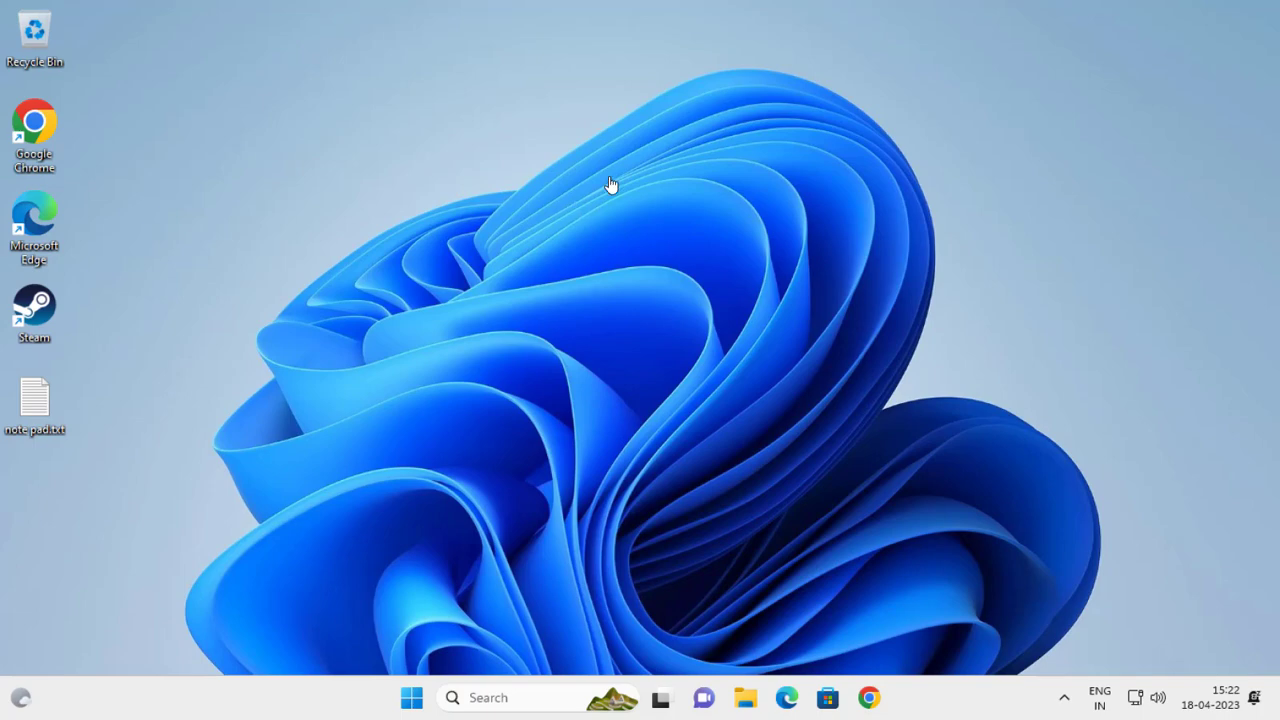
# Step: Launch Microsoft Store from Windows search results for 'micr'
pyautogui.click(490, 696)
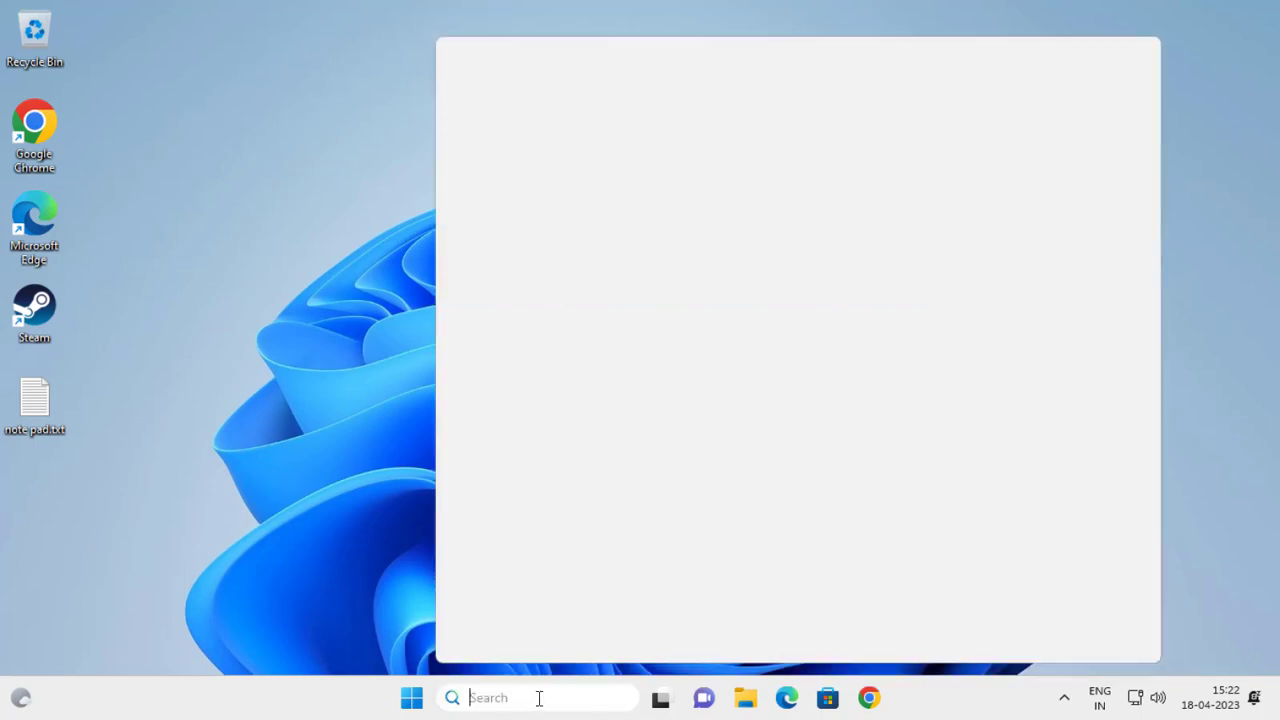
pyautogui.write('microsoft')
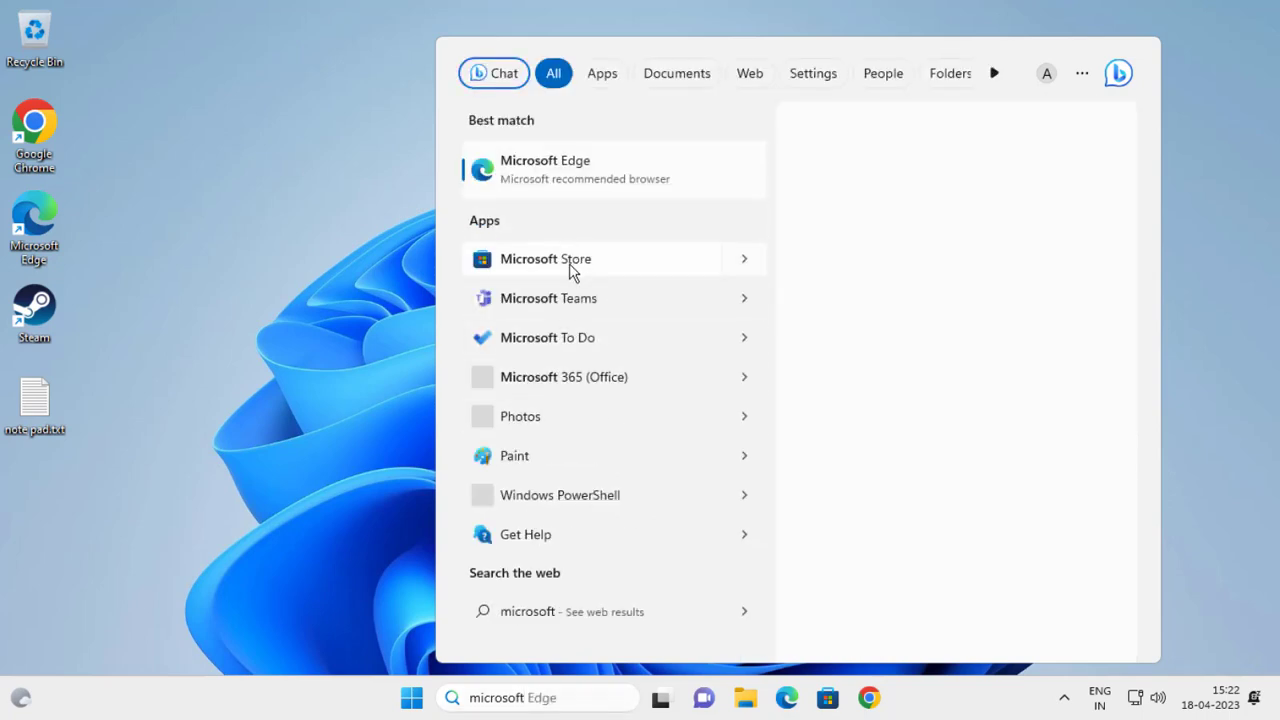
pyautogui.click(612, 168)
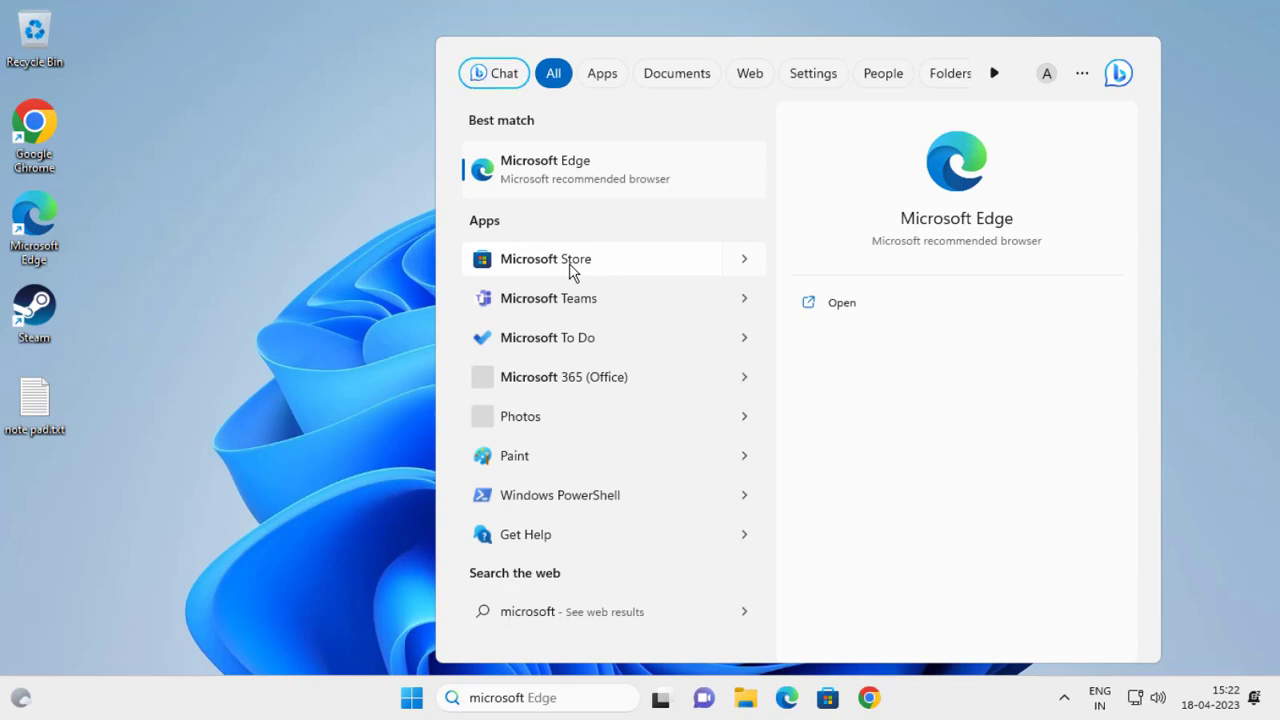
pyautogui.click(544, 258)
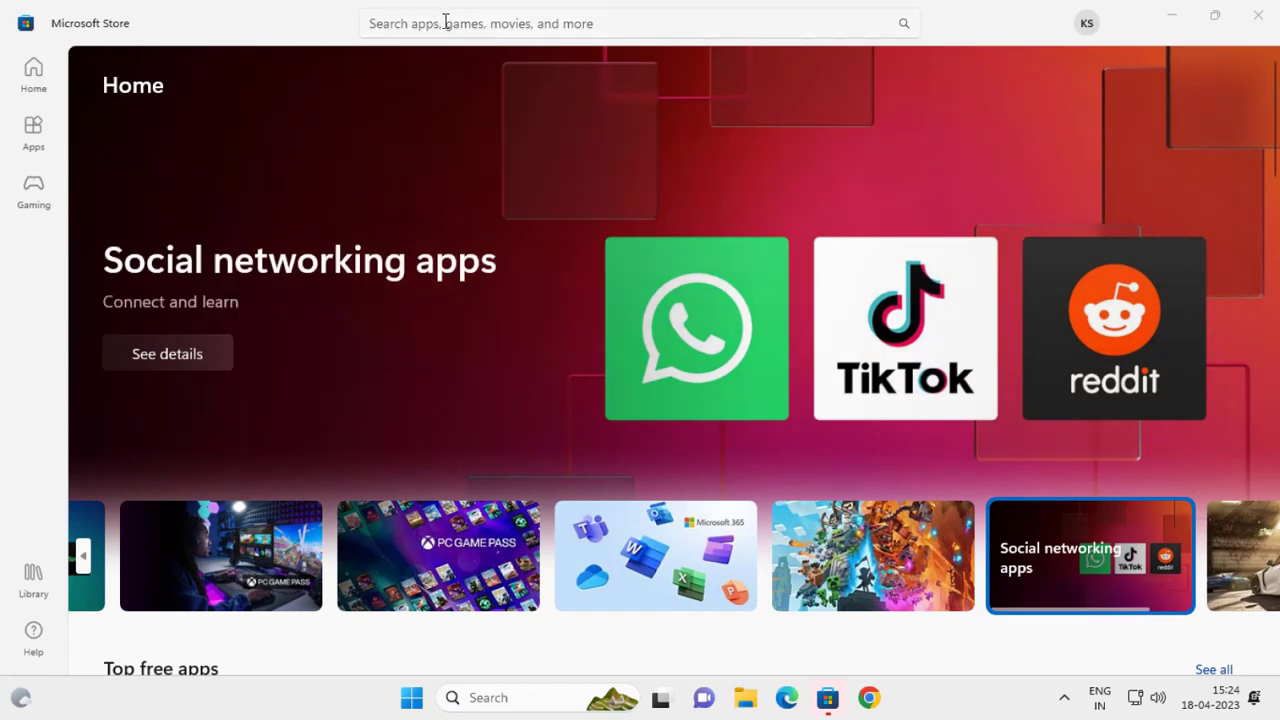
# Step: Search the Microsoft Store for 'morden notepad'
pyautogui.click(640, 24)
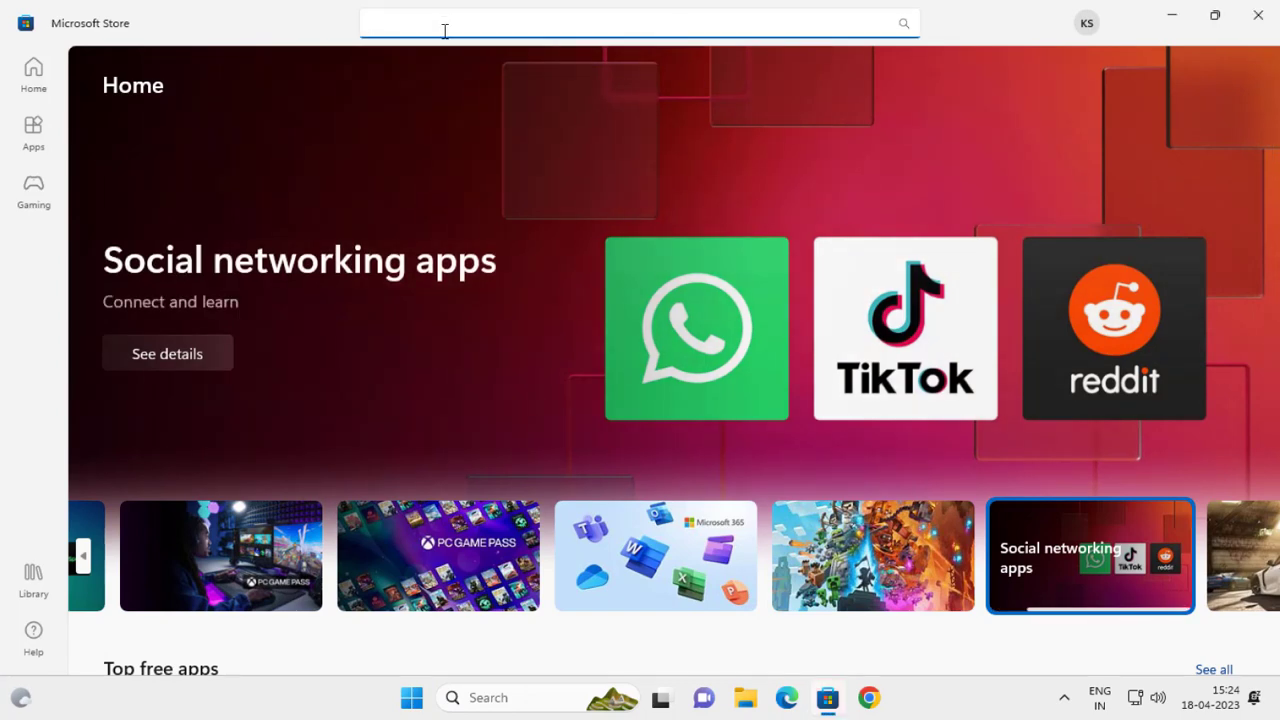
pyautogui.write('mor')
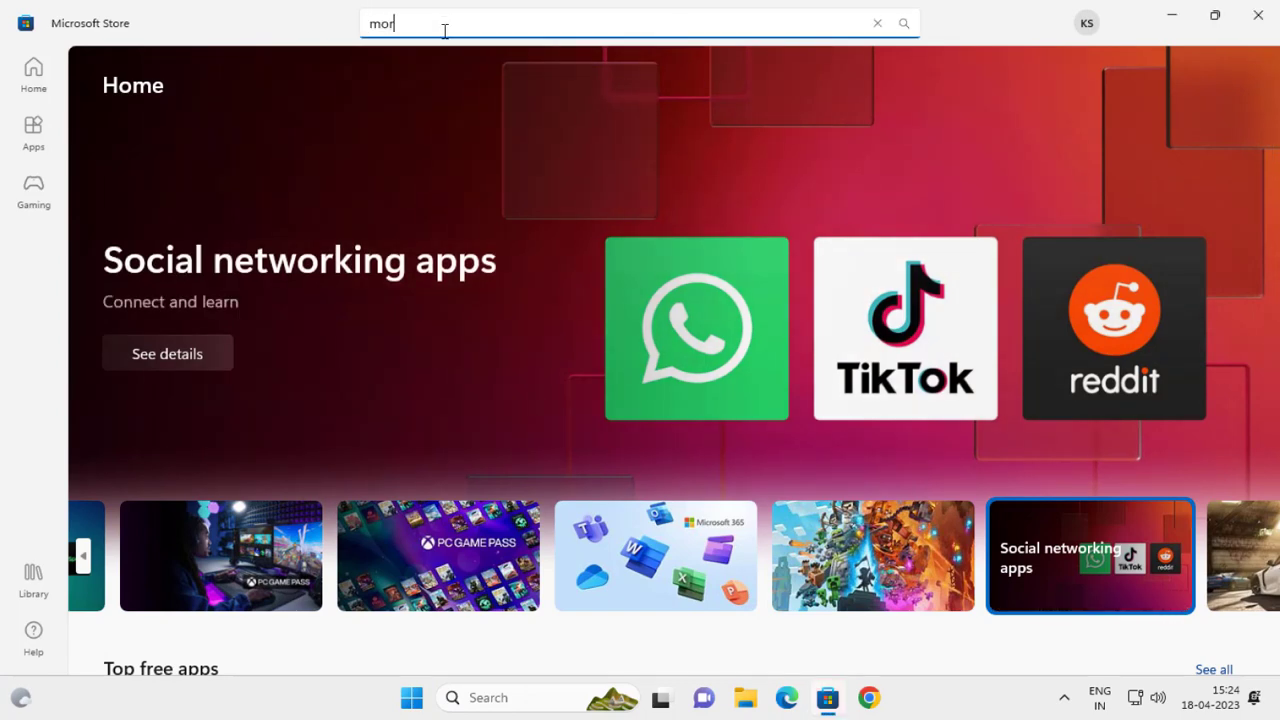
pyautogui.write('den')
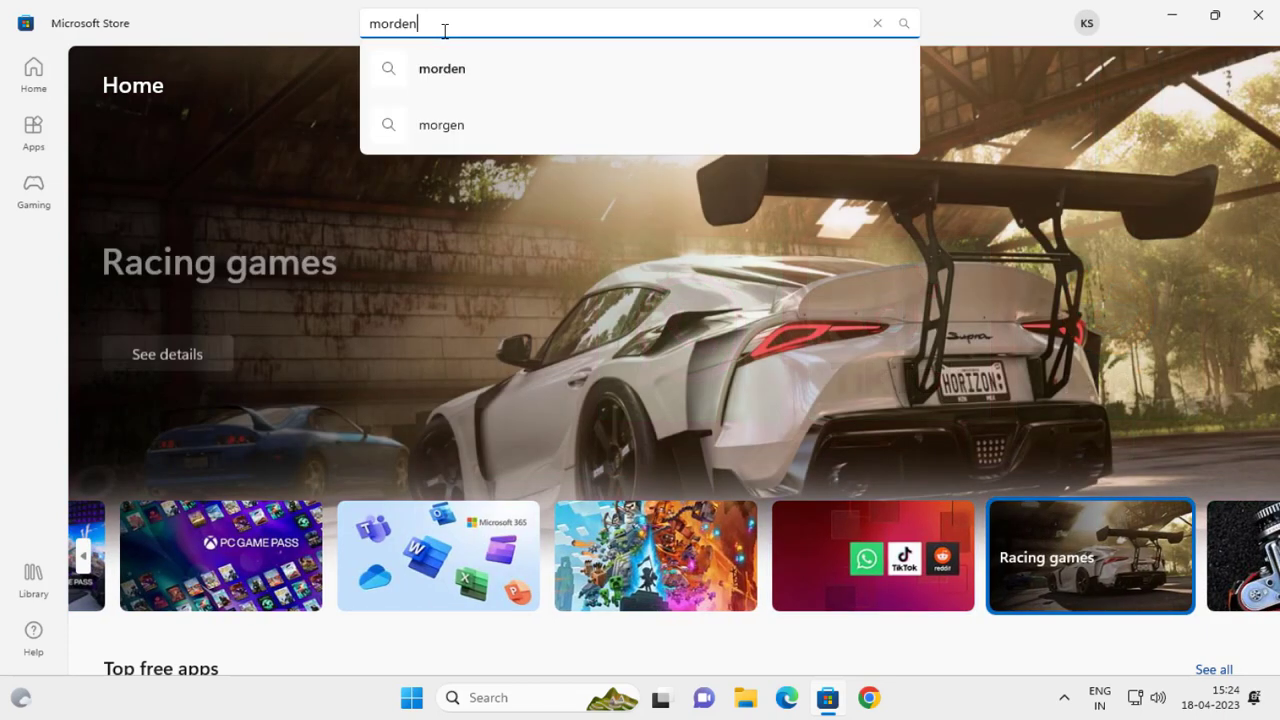
pyautogui.write('not')
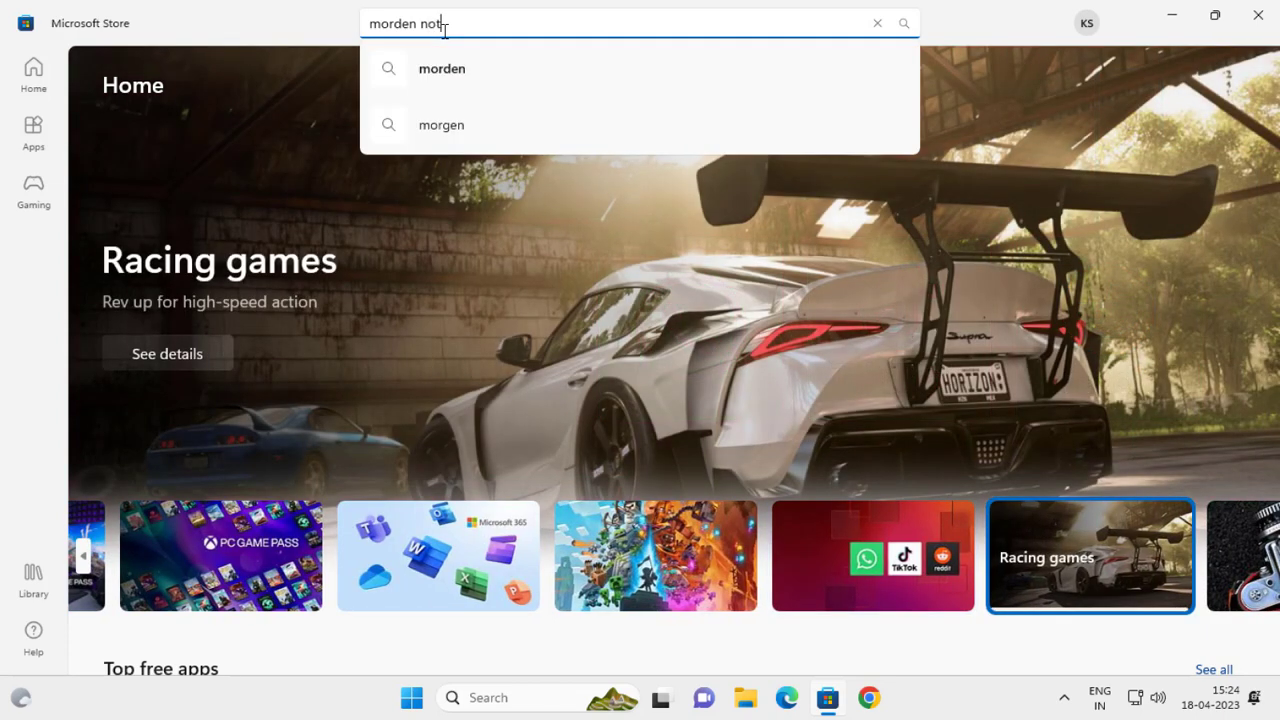
pyautogui.write('epad')
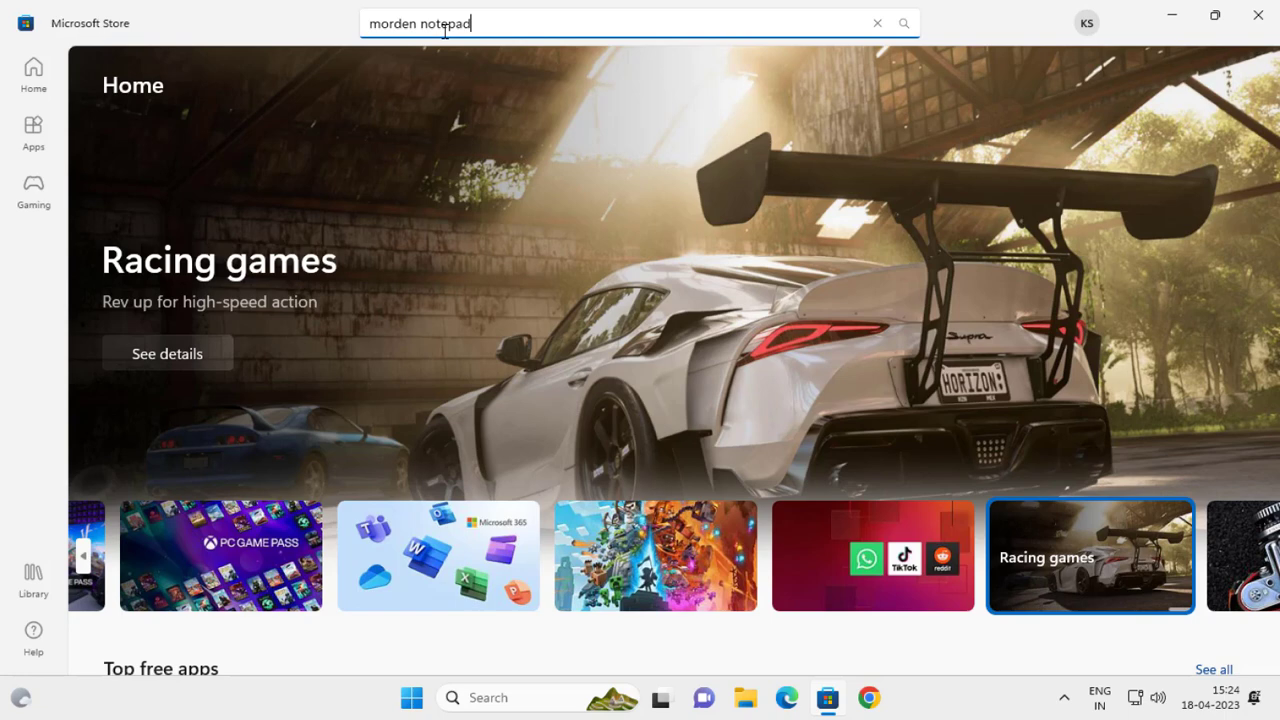
pyautogui.press('Return')
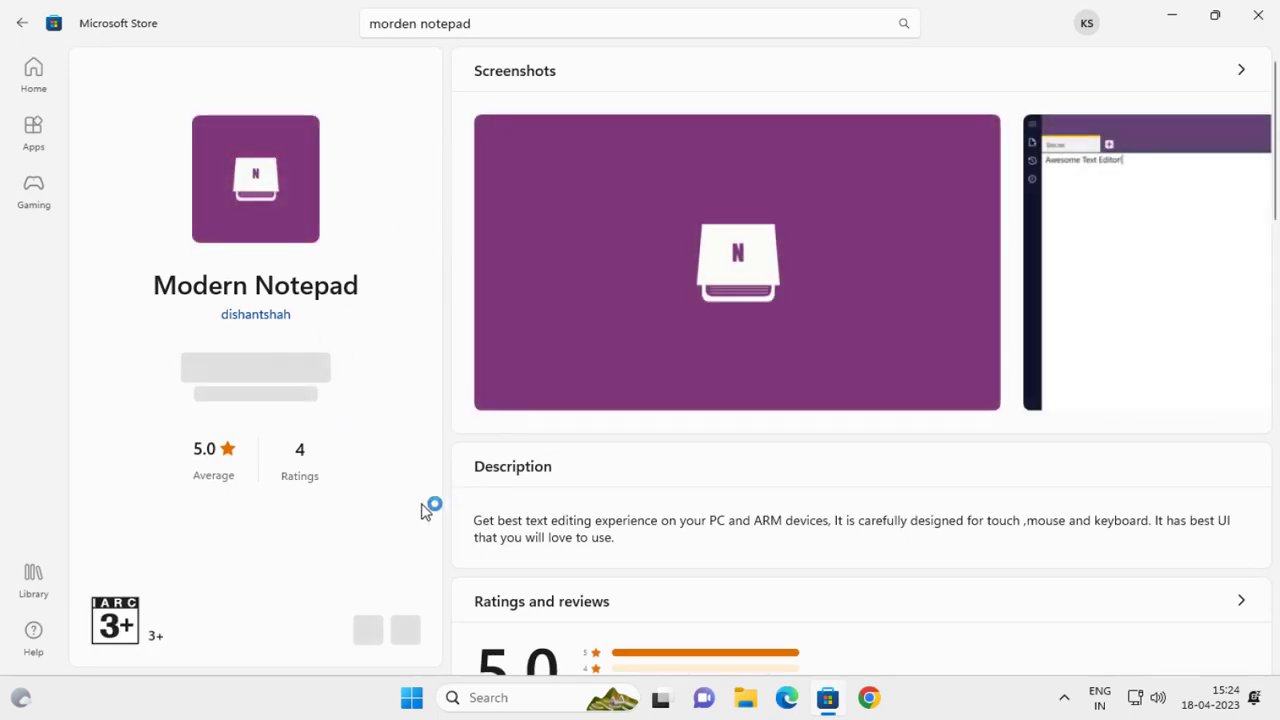
pyautogui.moveTo(332, 344)
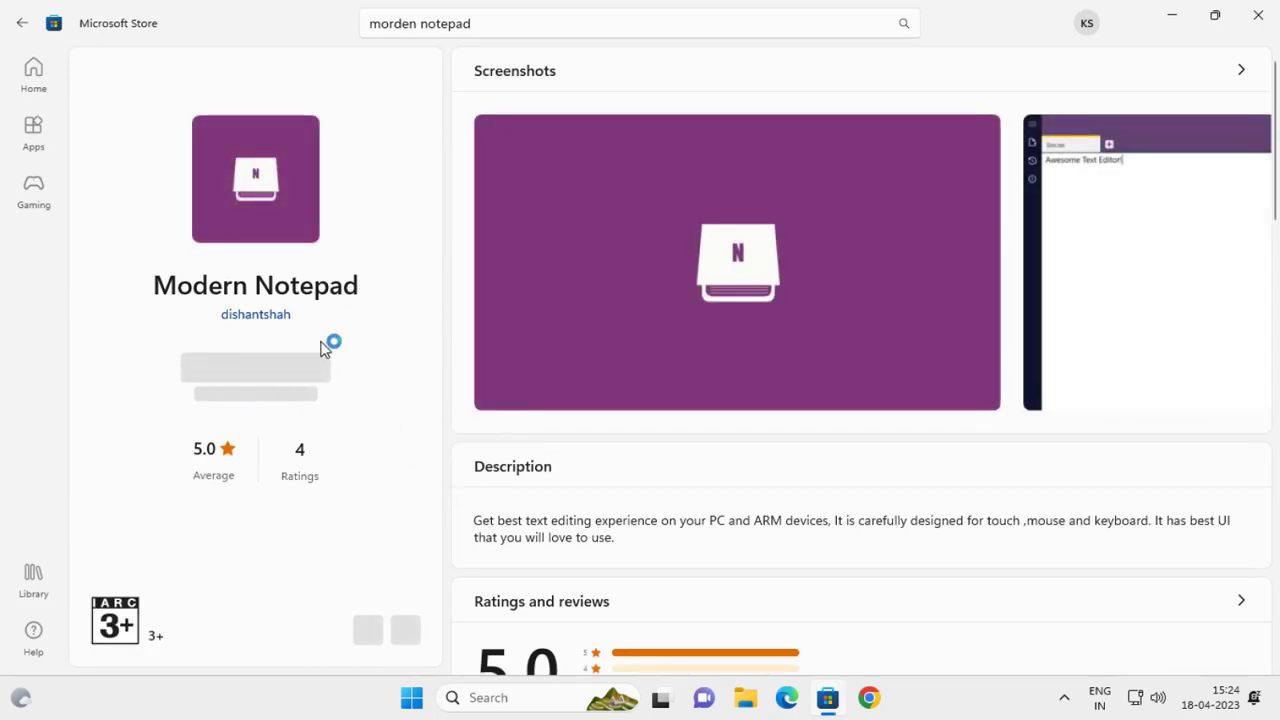
pyautogui.moveTo(324, 350)
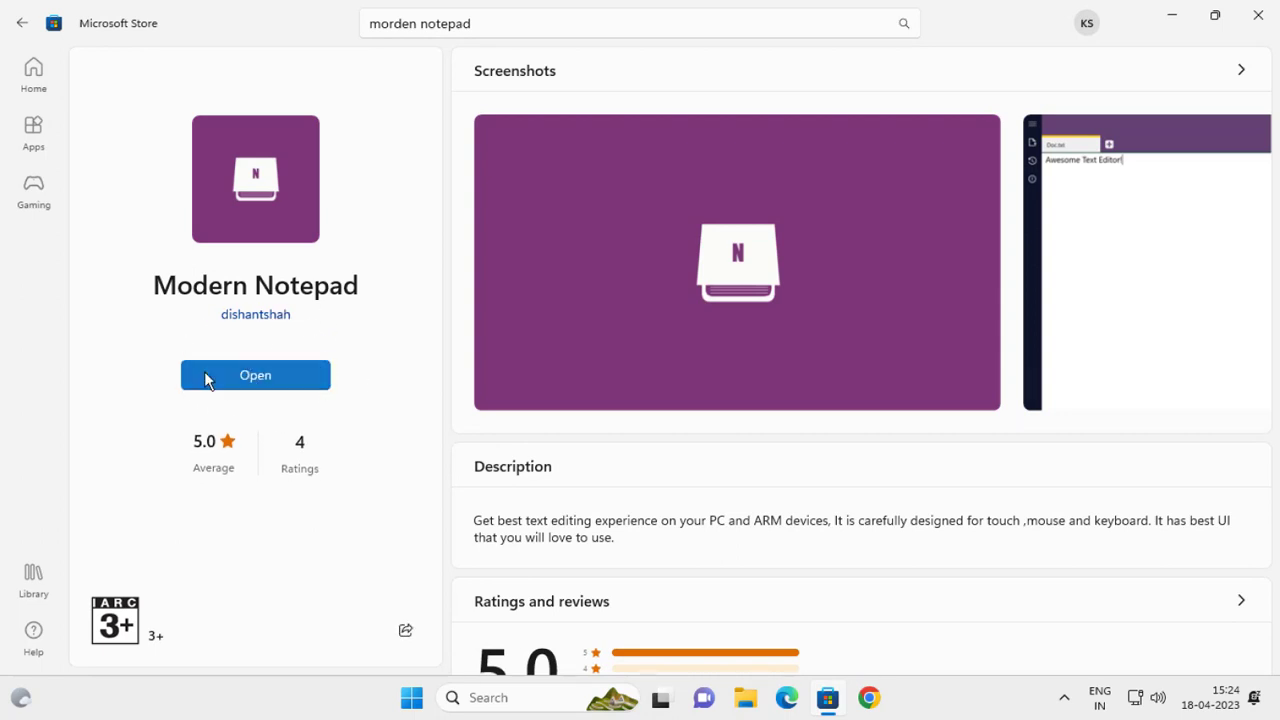
pyautogui.moveTo(218, 392)
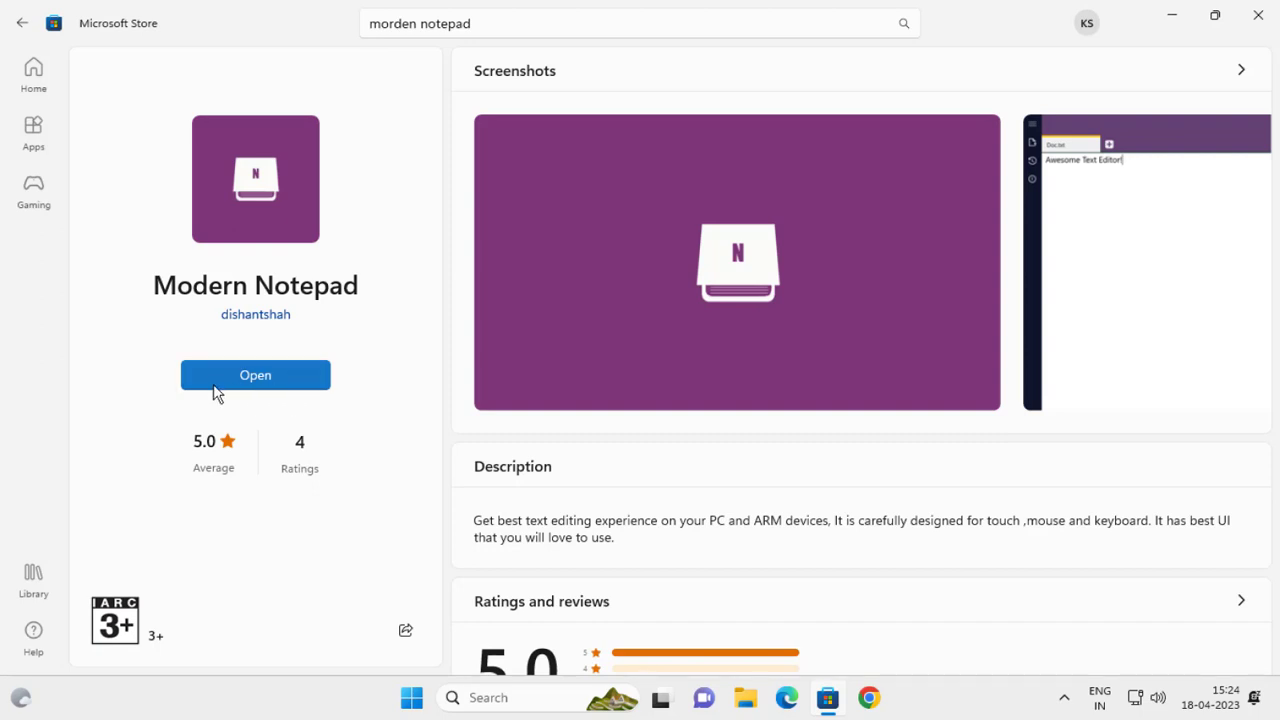
pyautogui.moveTo(322, 472)
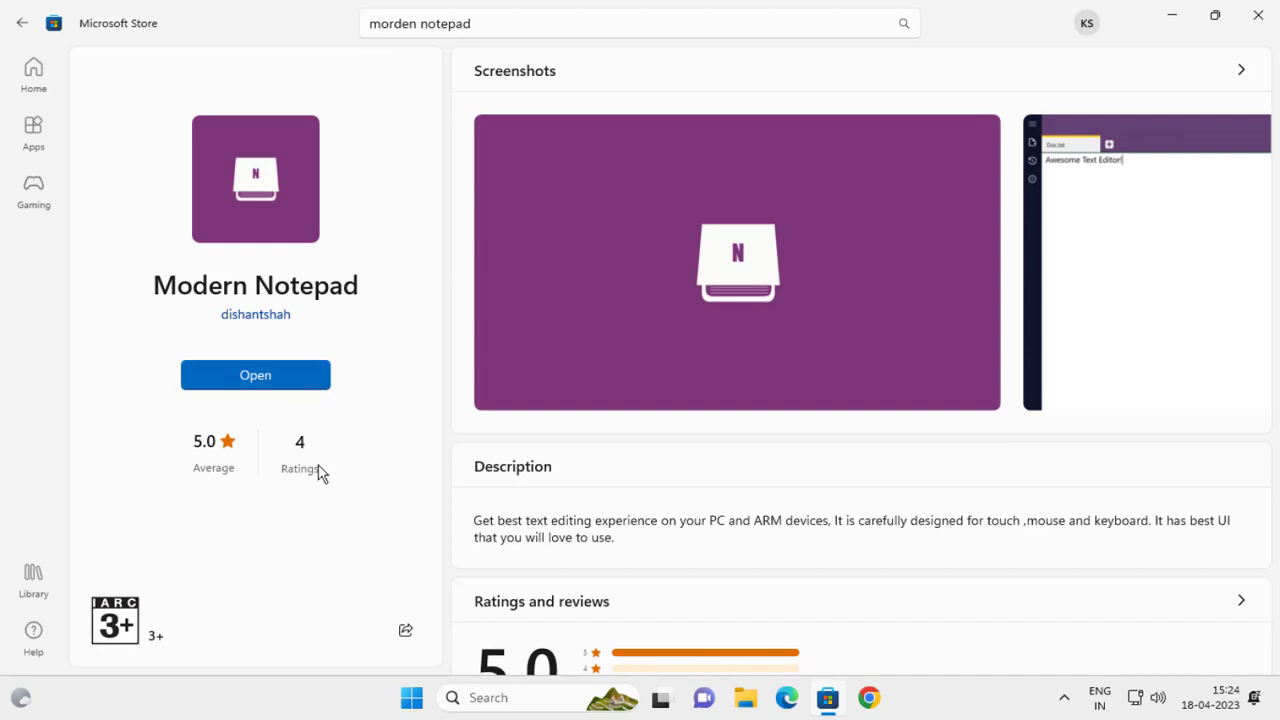
# Step: Open the installed Modern Notepad app from its Store page
pyautogui.click(256, 374)
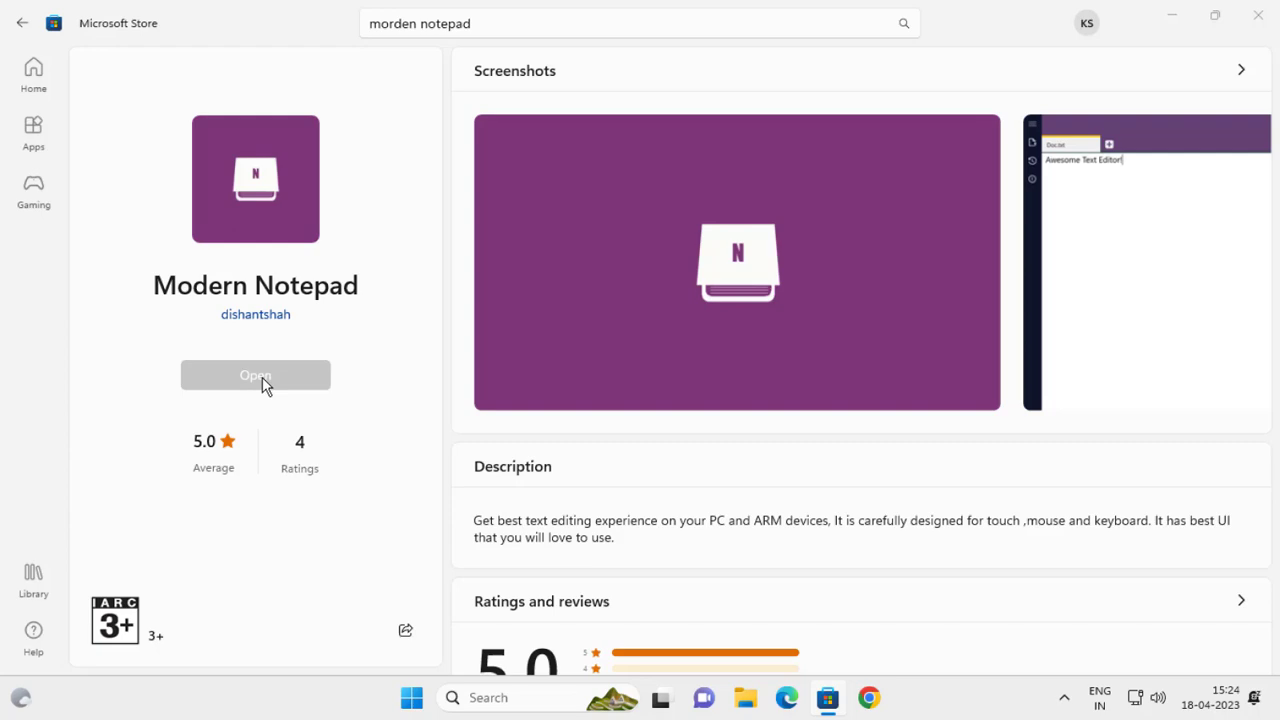
pyautogui.click(256, 376)
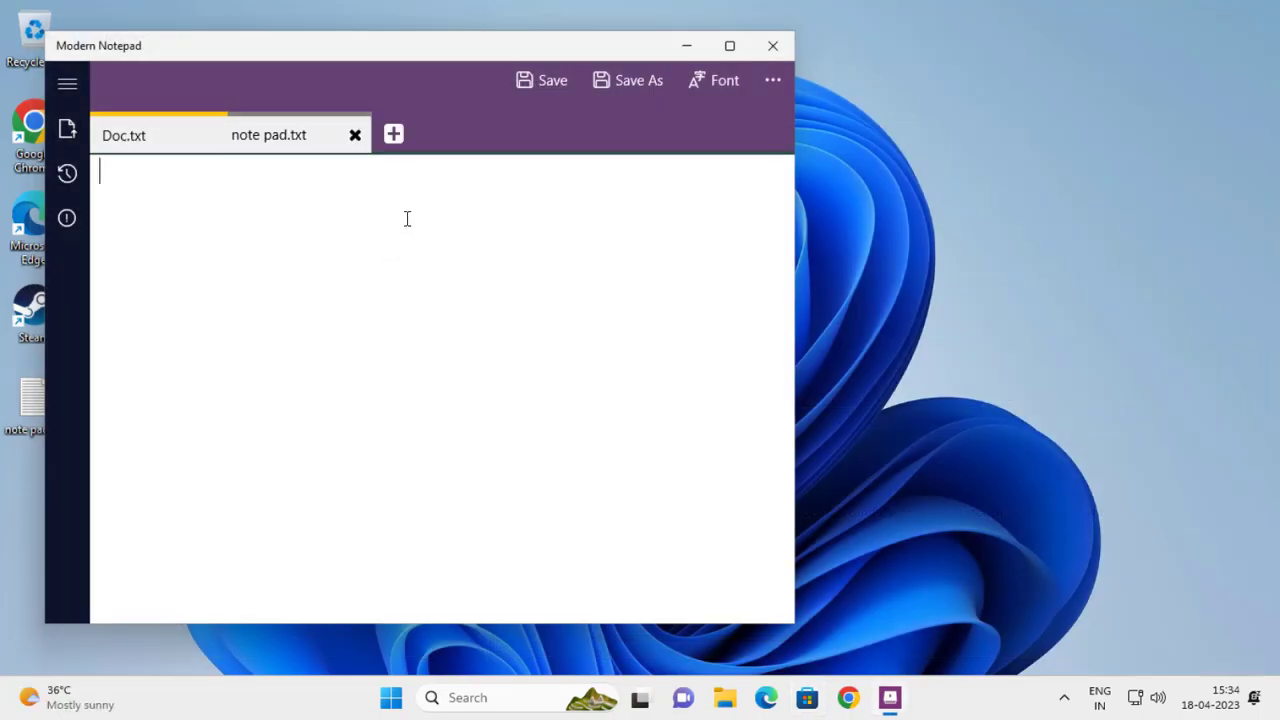
# Step: Type 'hlo guys if u watching this video if not suscribed plz subscribe my channel' into the note
pyautogui.write('h')
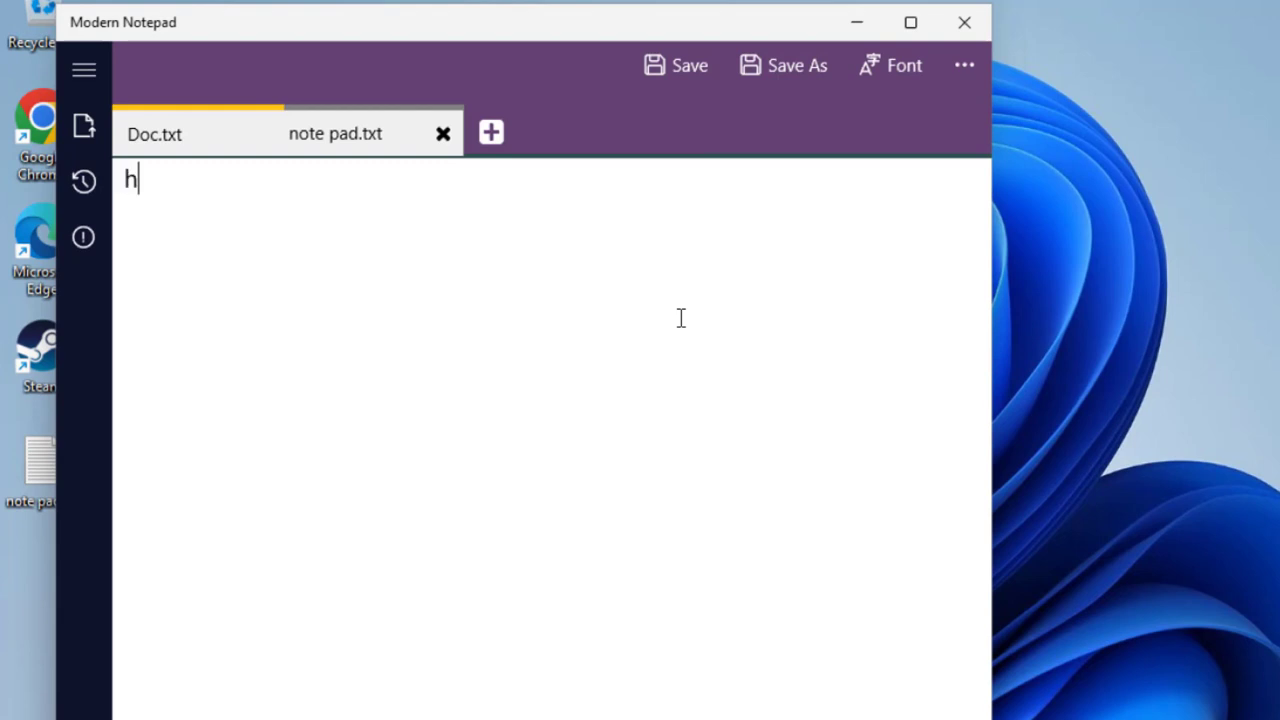
pyautogui.write('lo g')
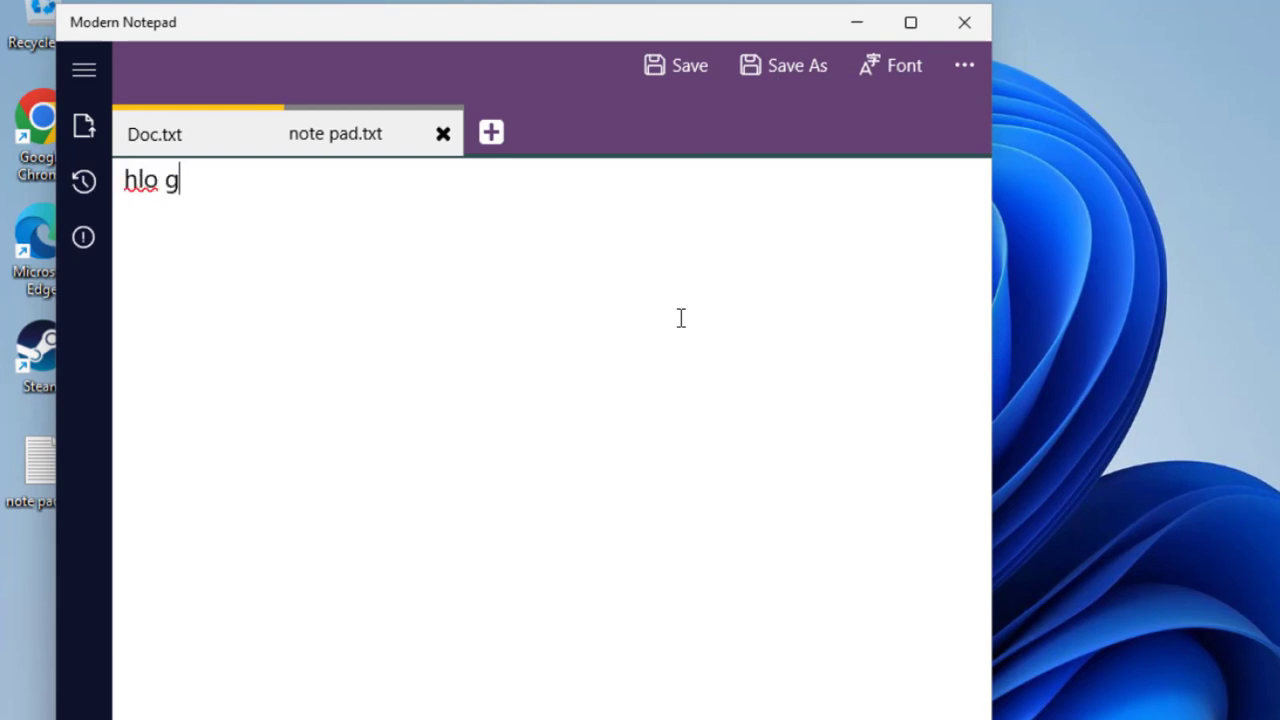
pyautogui.write('uys if')
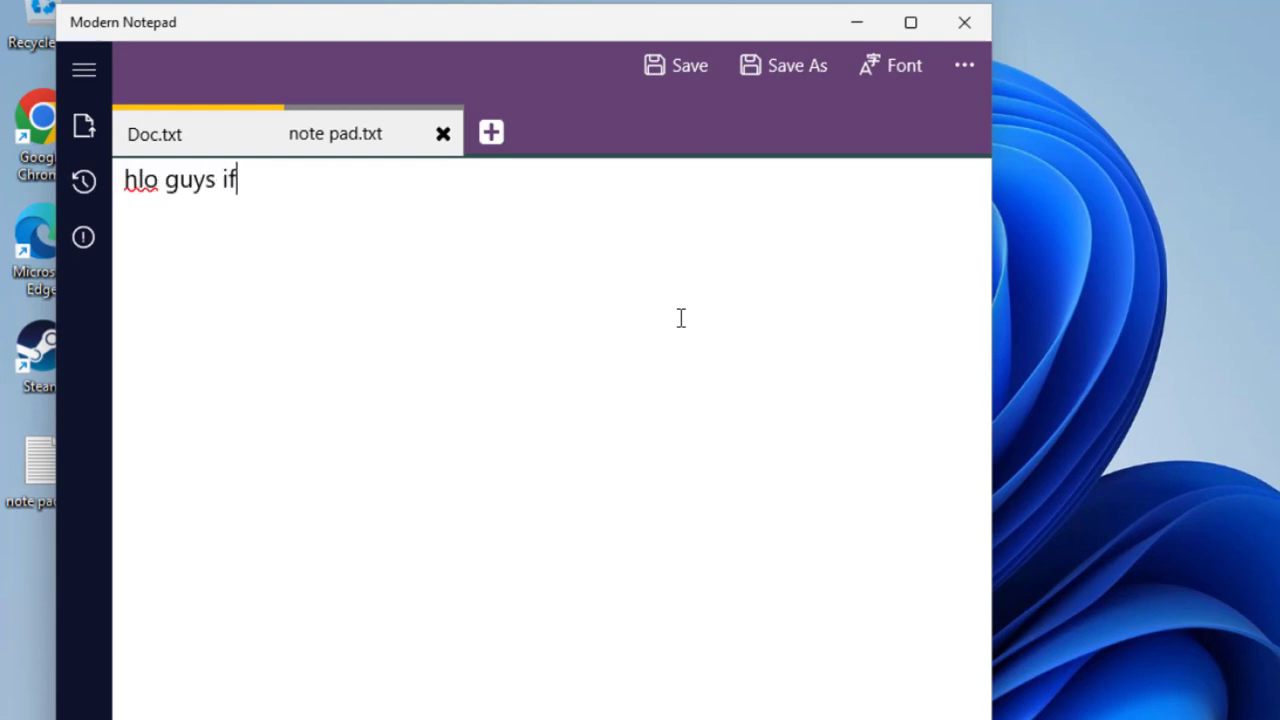
pyautogui.write('u wa')
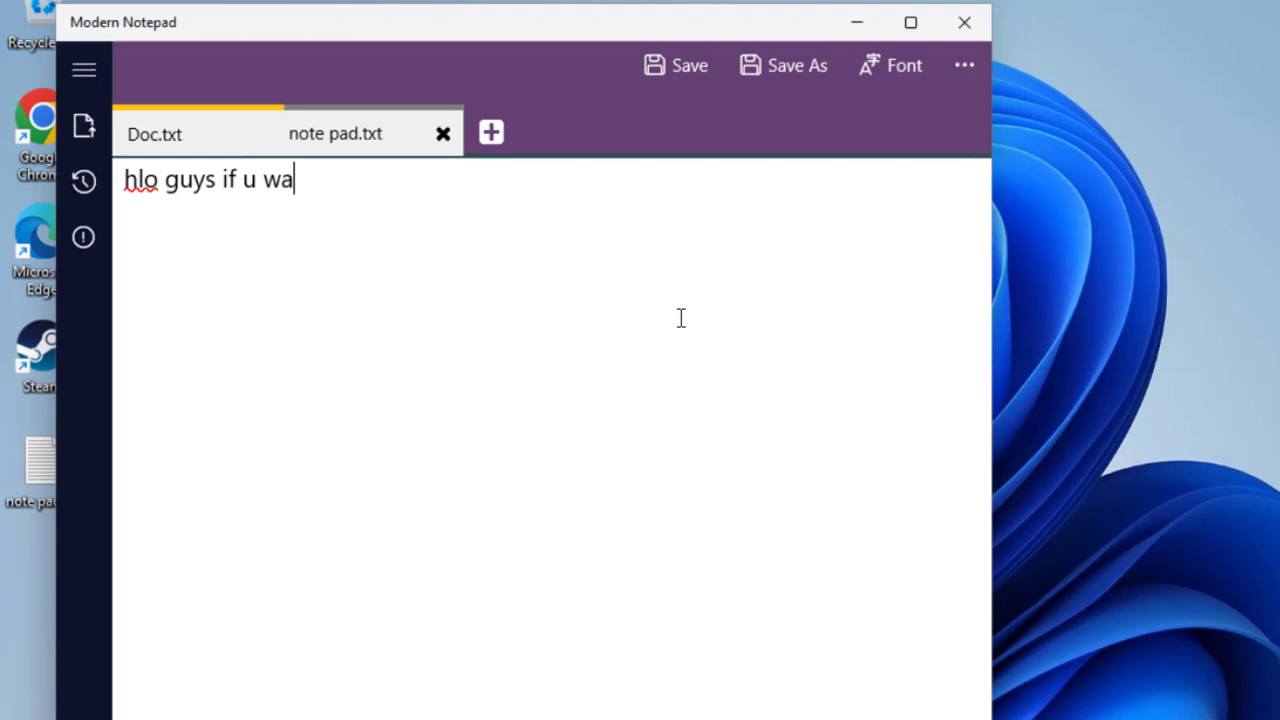
pyautogui.write('tching')
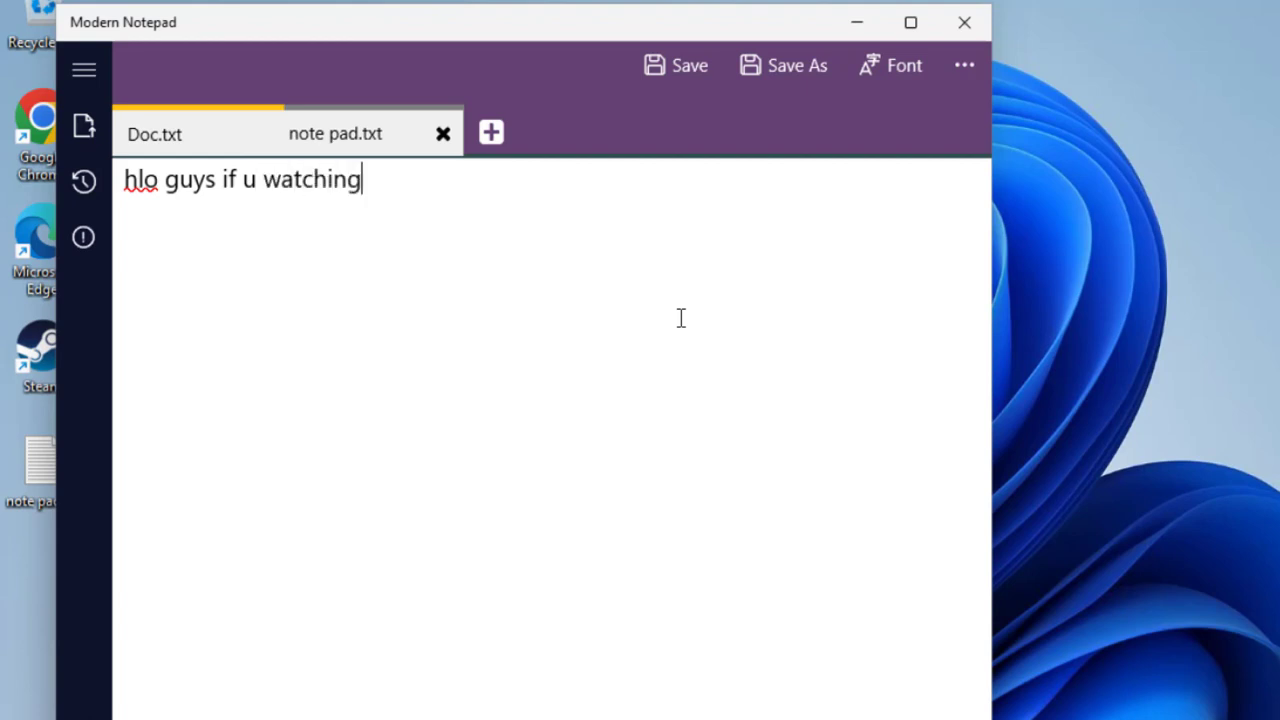
pyautogui.write('this')
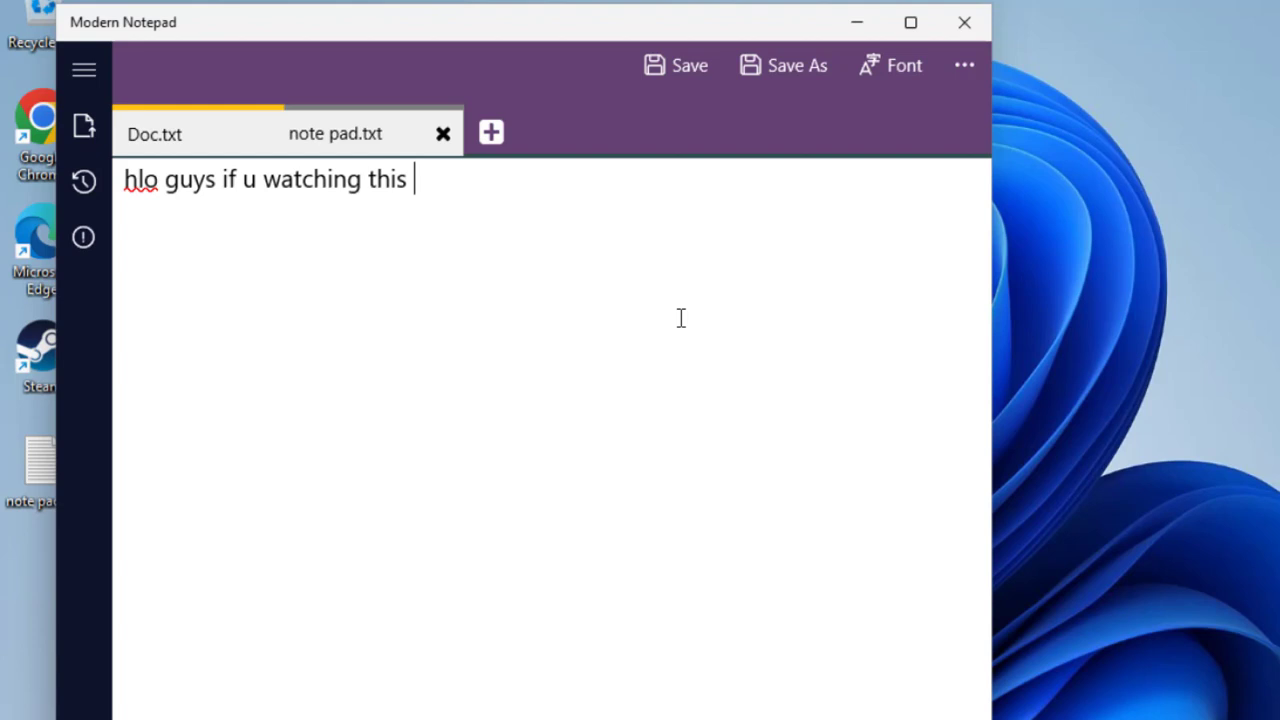
pyautogui.write('vi')
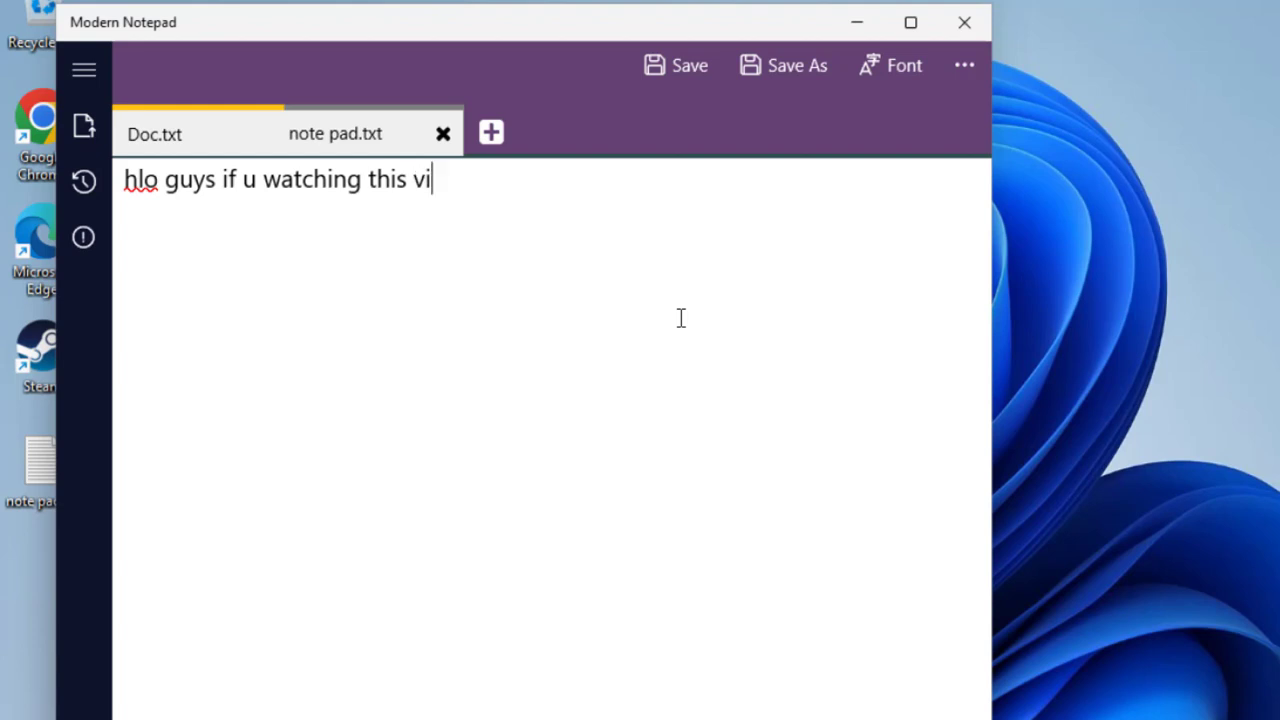
pyautogui.write('deo i')
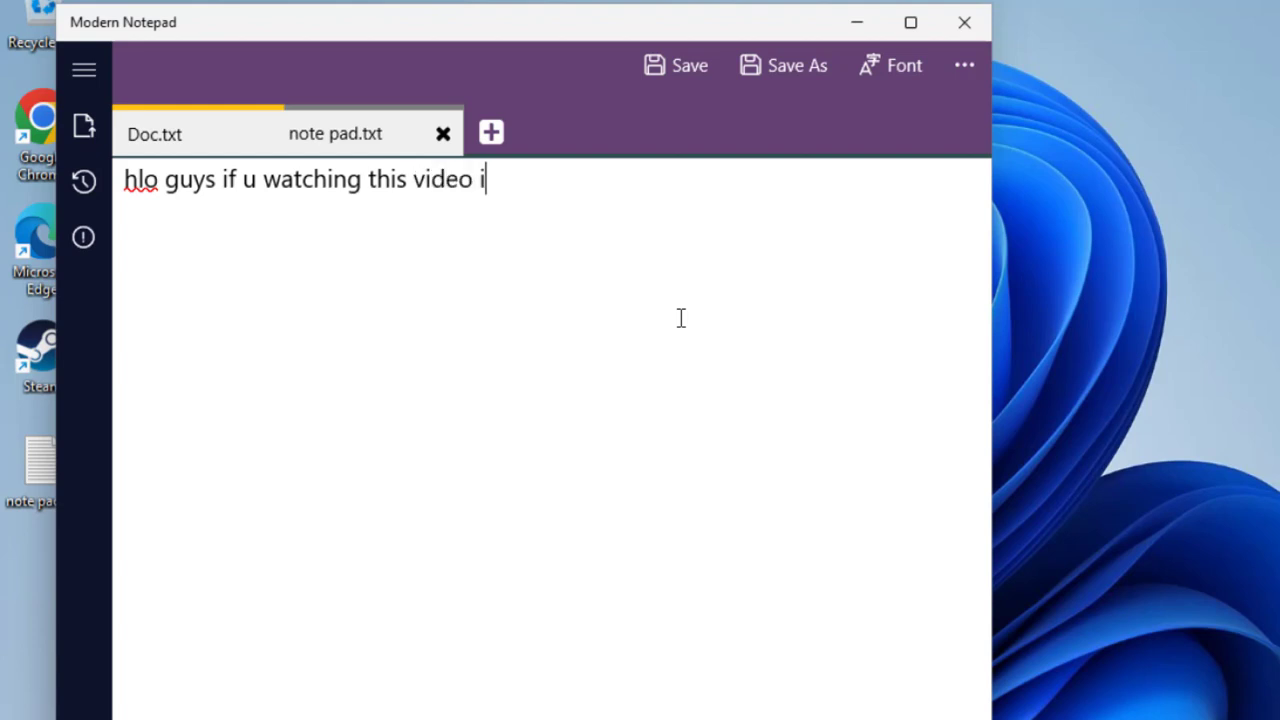
pyautogui.write('f not')
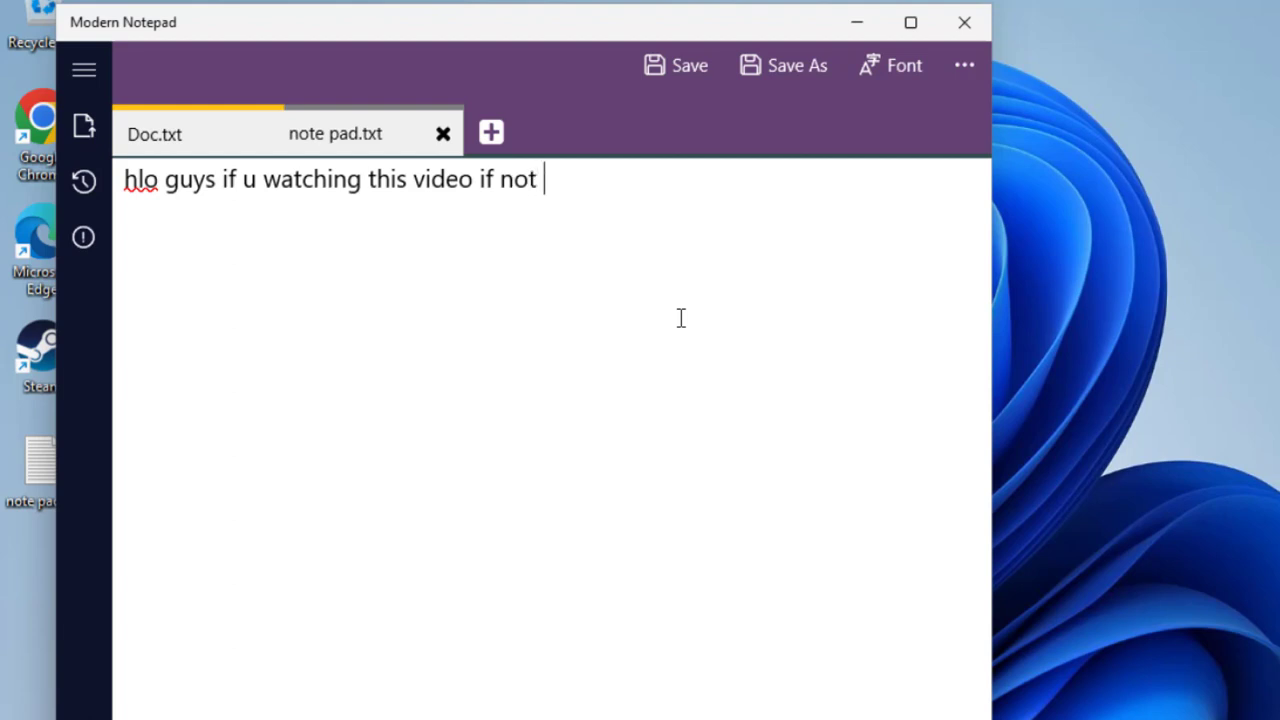
pyautogui.write('suscr')
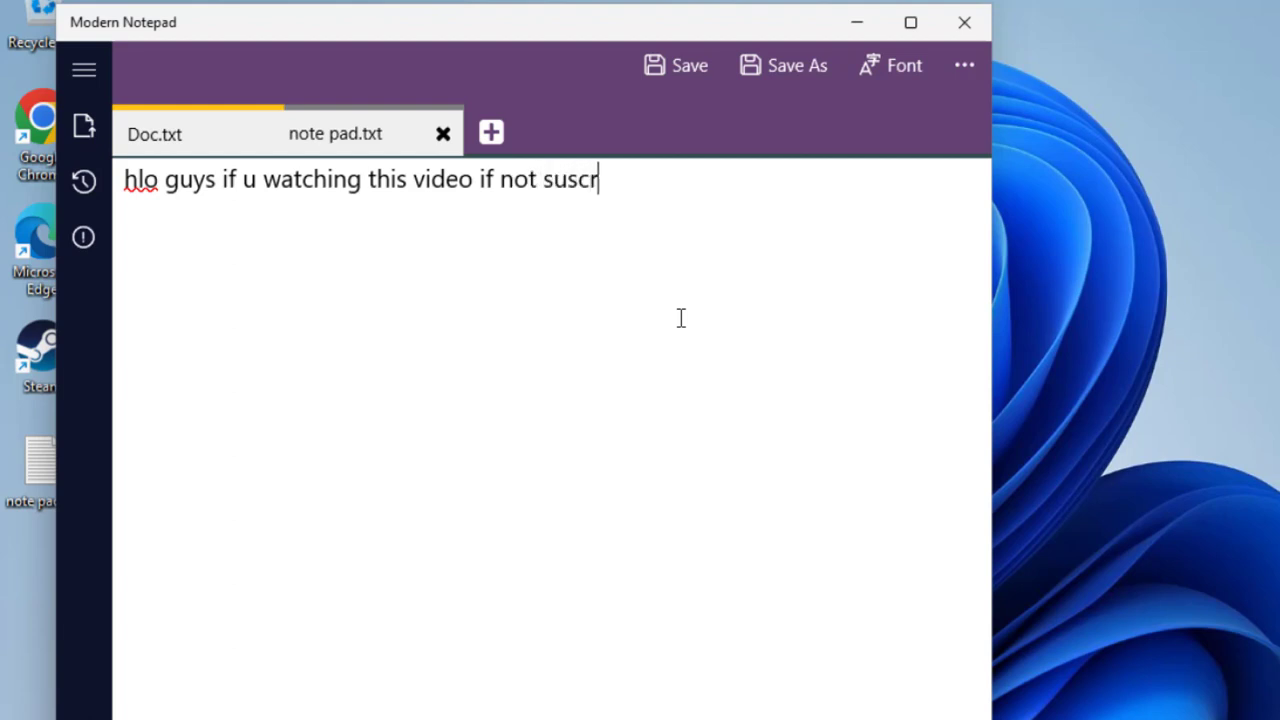
pyautogui.write('ibe')
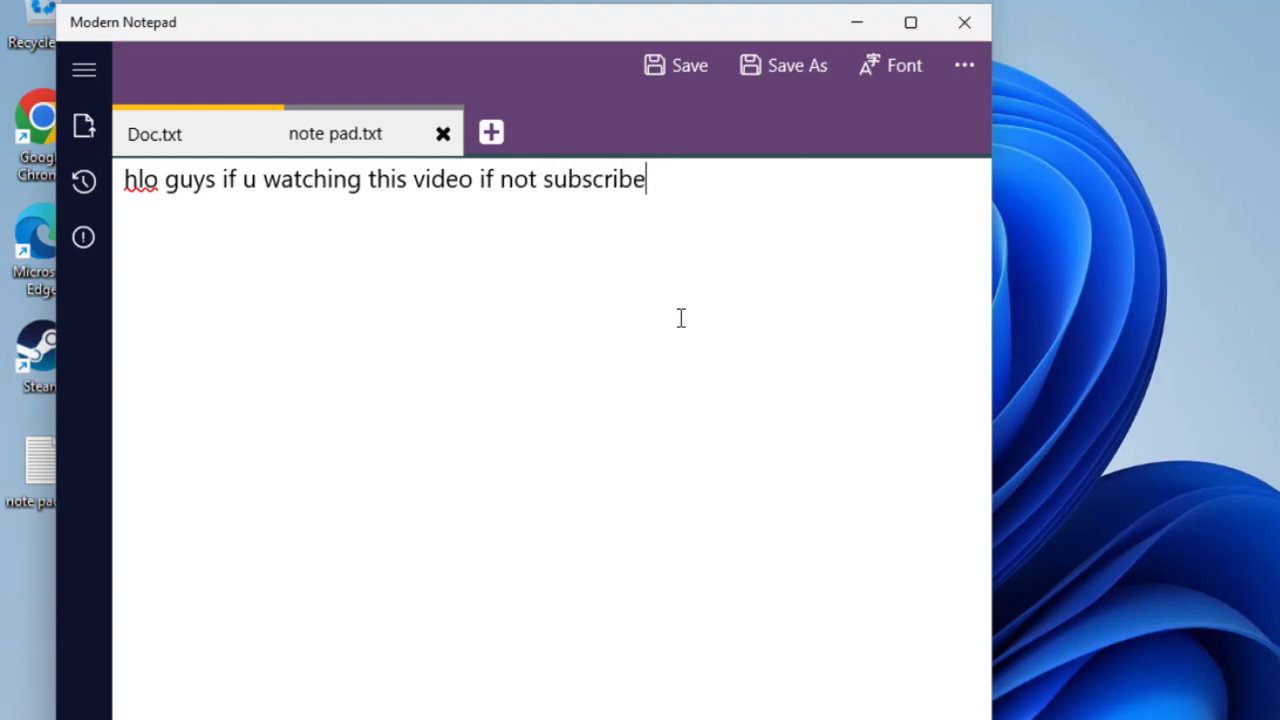
pyautogui.write('d')
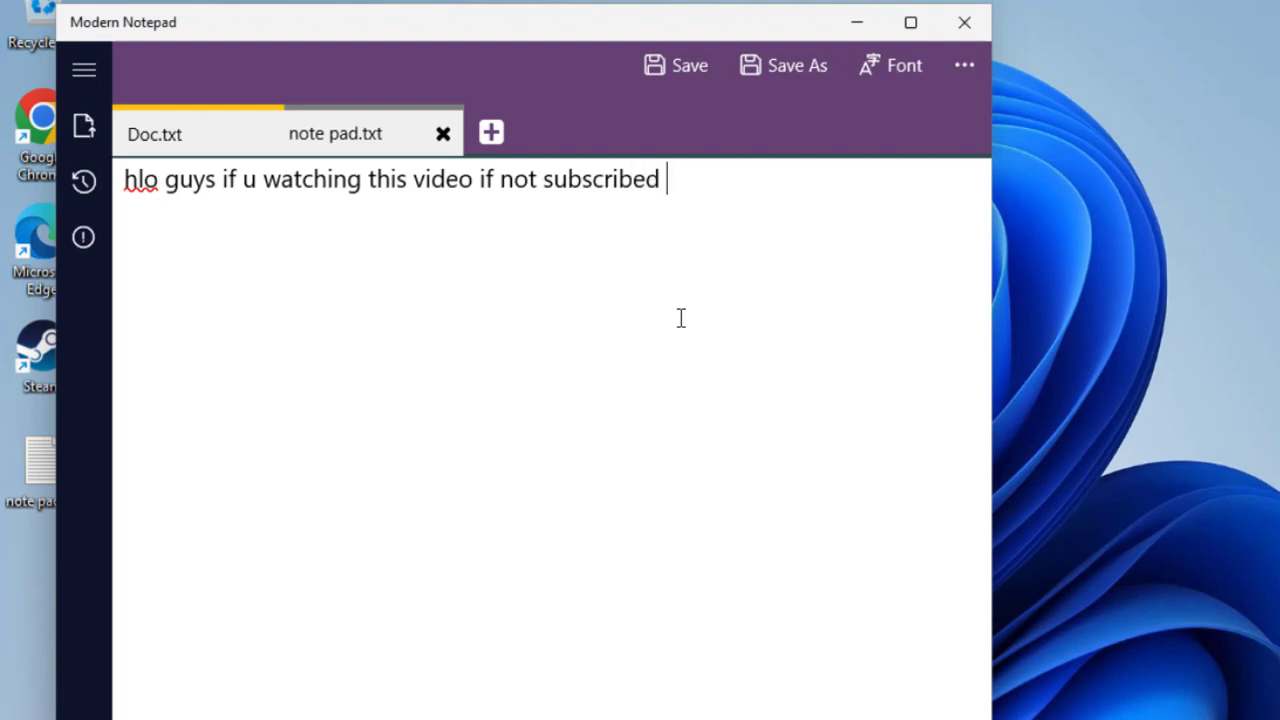
pyautogui.write('plz su')
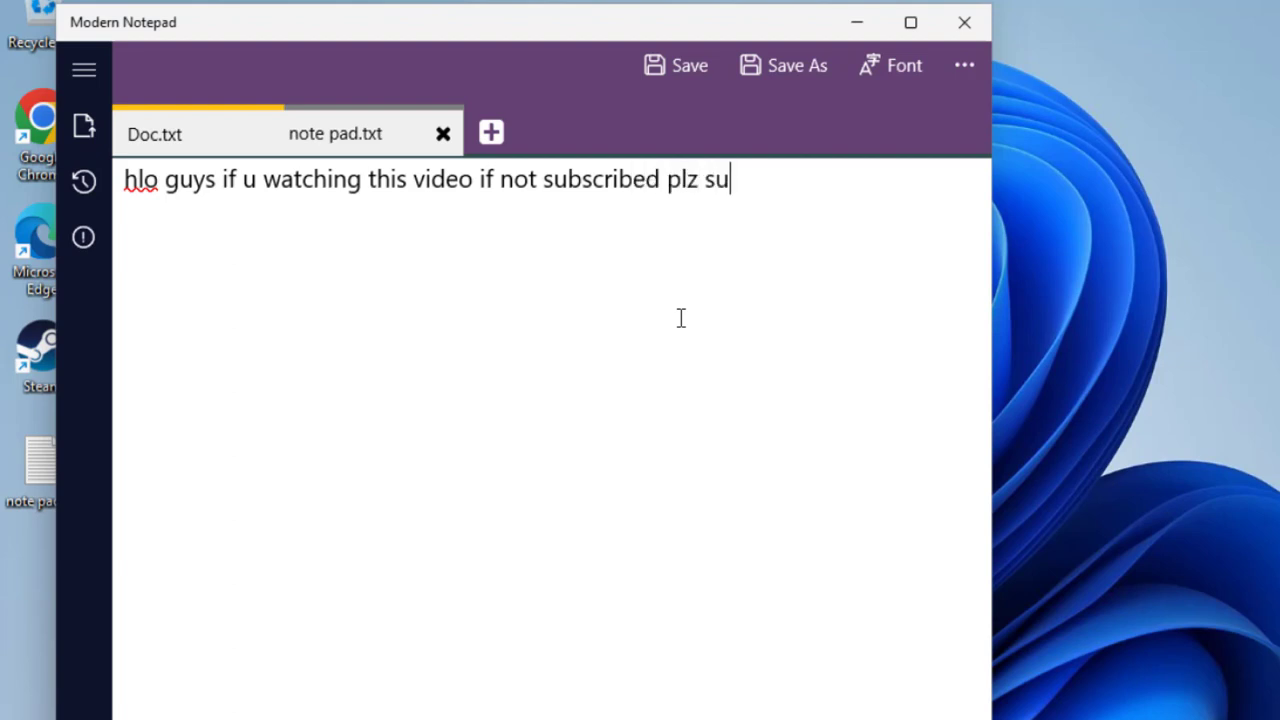
pyautogui.write('bscri')
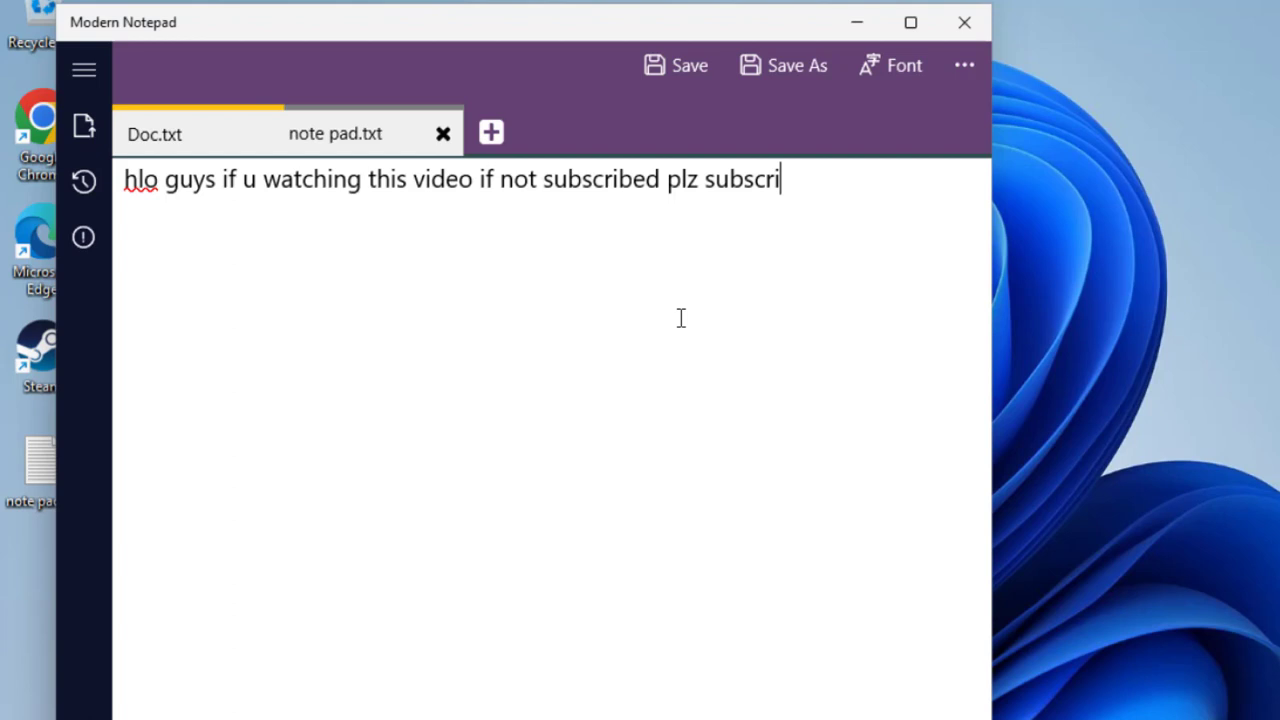
pyautogui.write('be my channel')
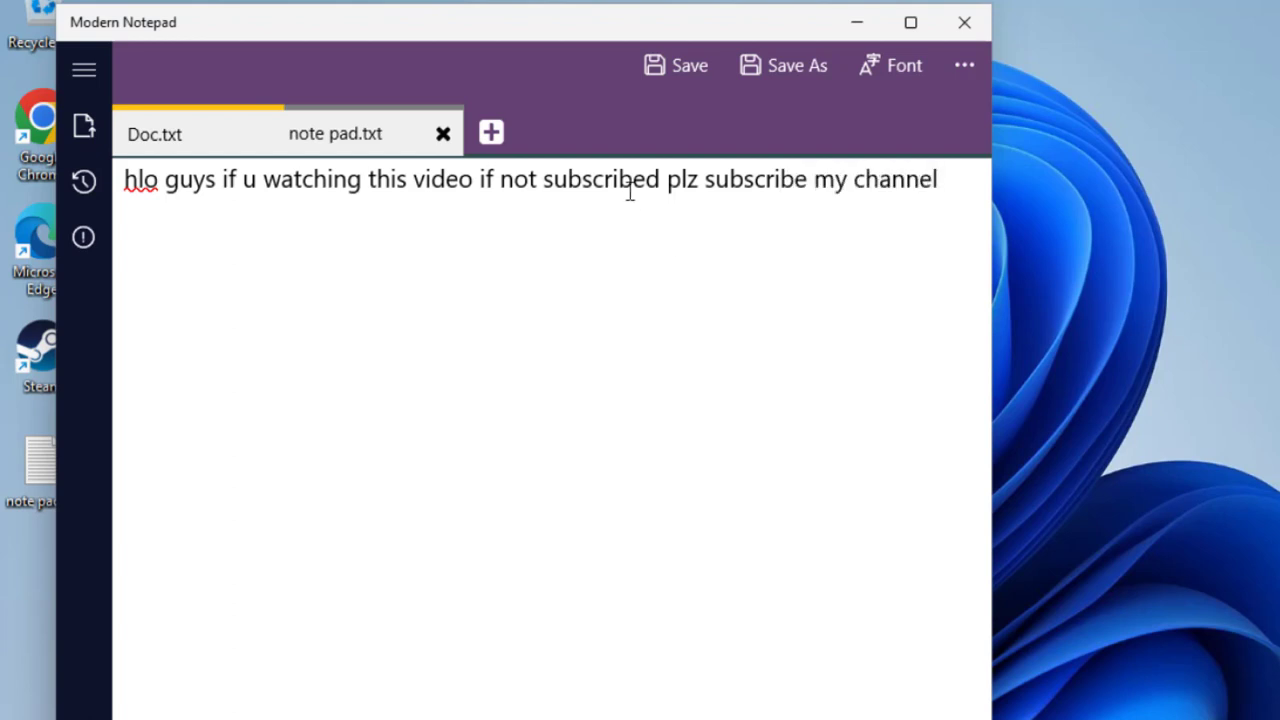
pyautogui.doubleClick(602, 180)
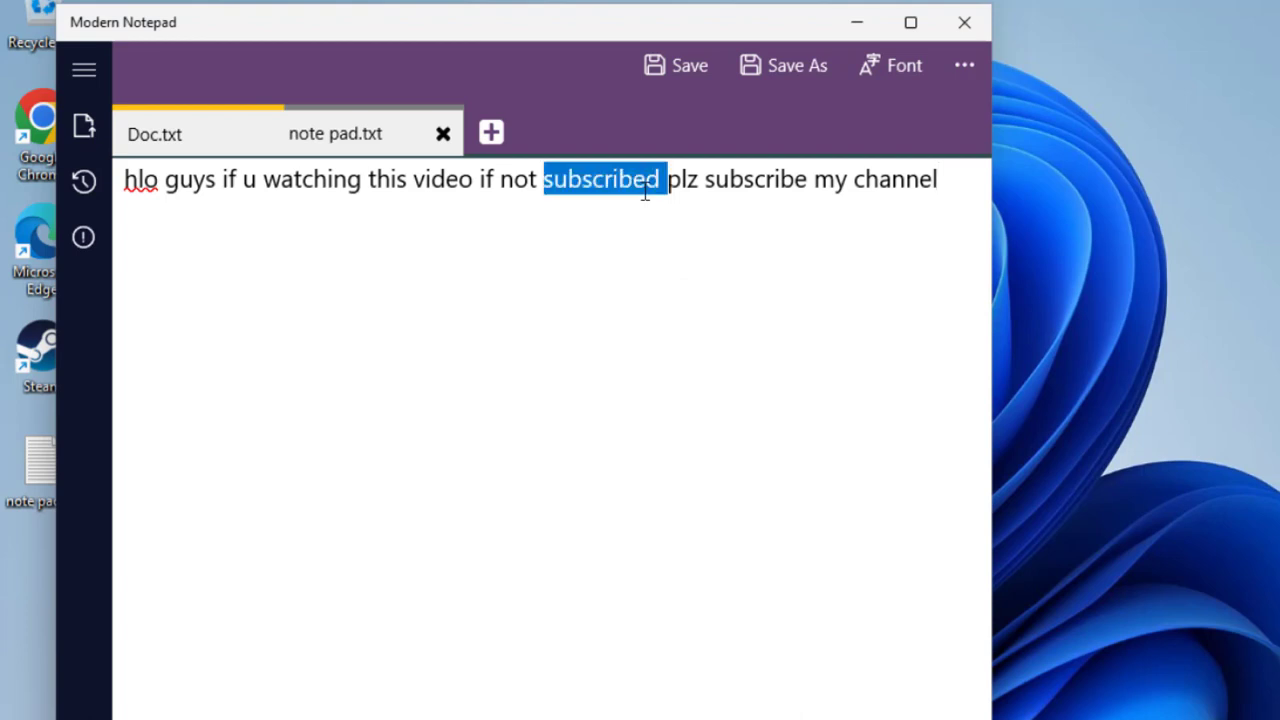
pyautogui.press('ctrl+a')
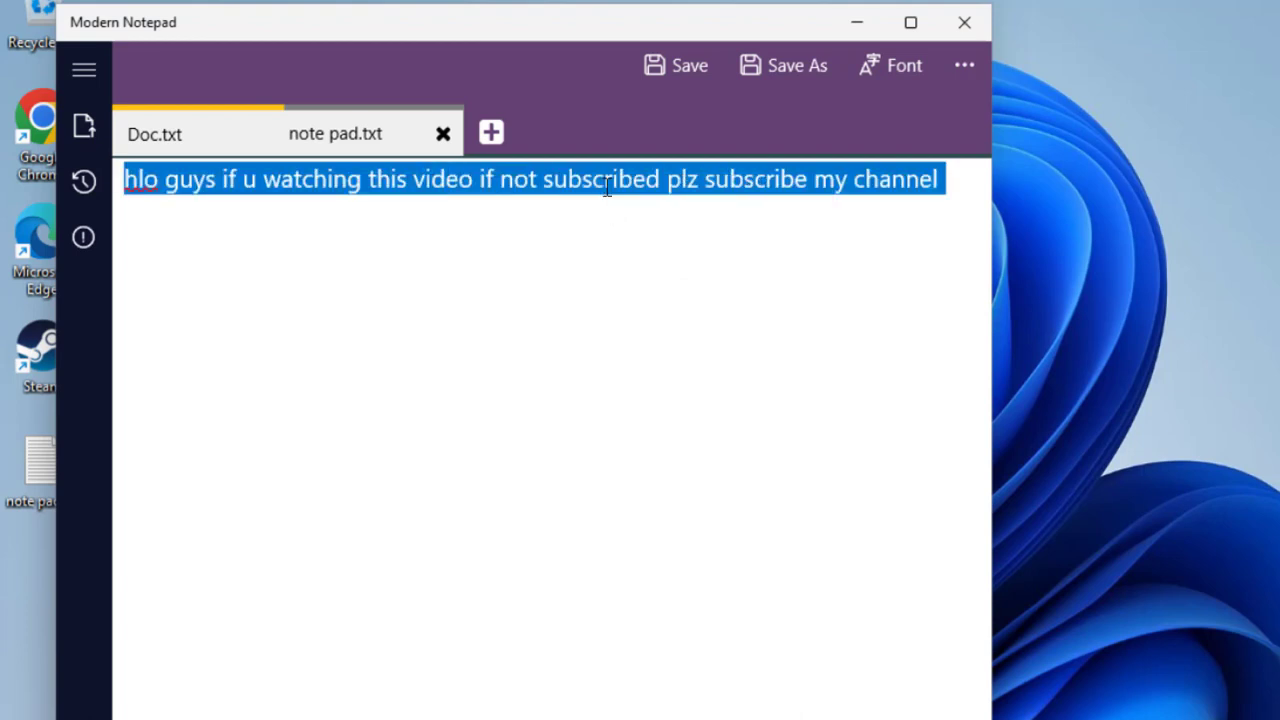
pyautogui.moveTo(836, 132)
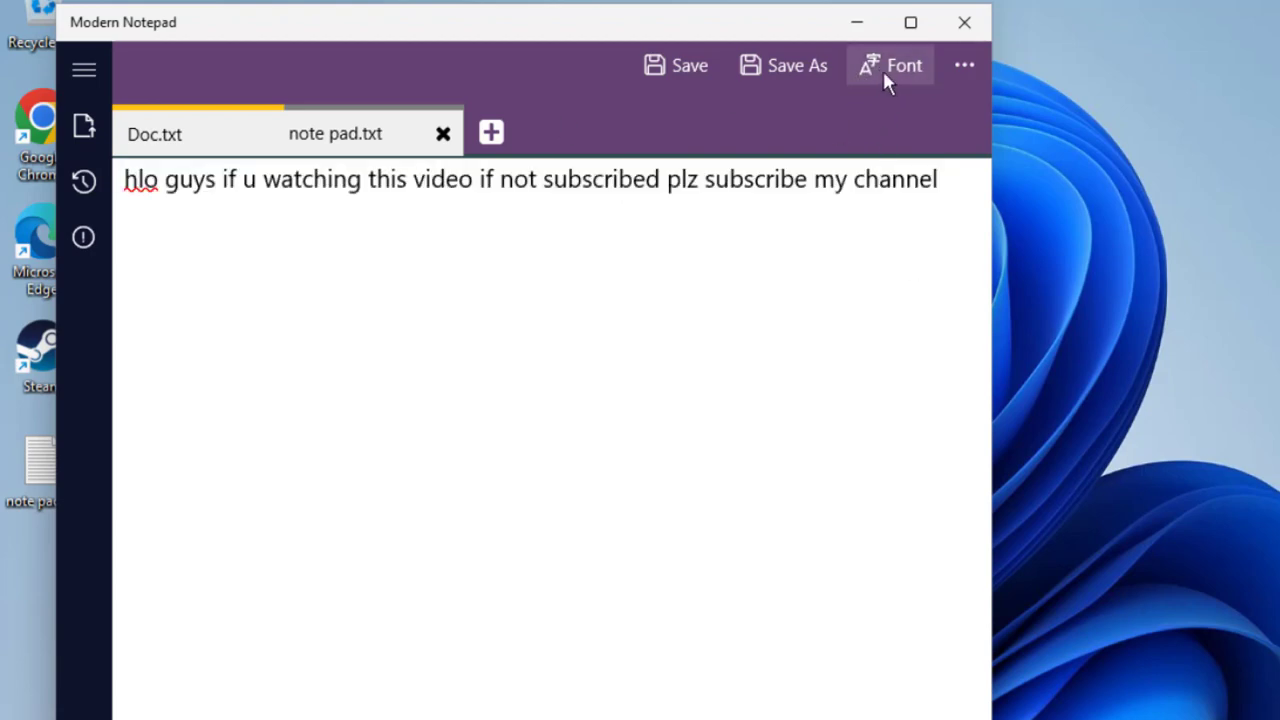
# Step: Make the whole note text bold in the Font settings and browse the Font Family list
pyautogui.click(888, 64)
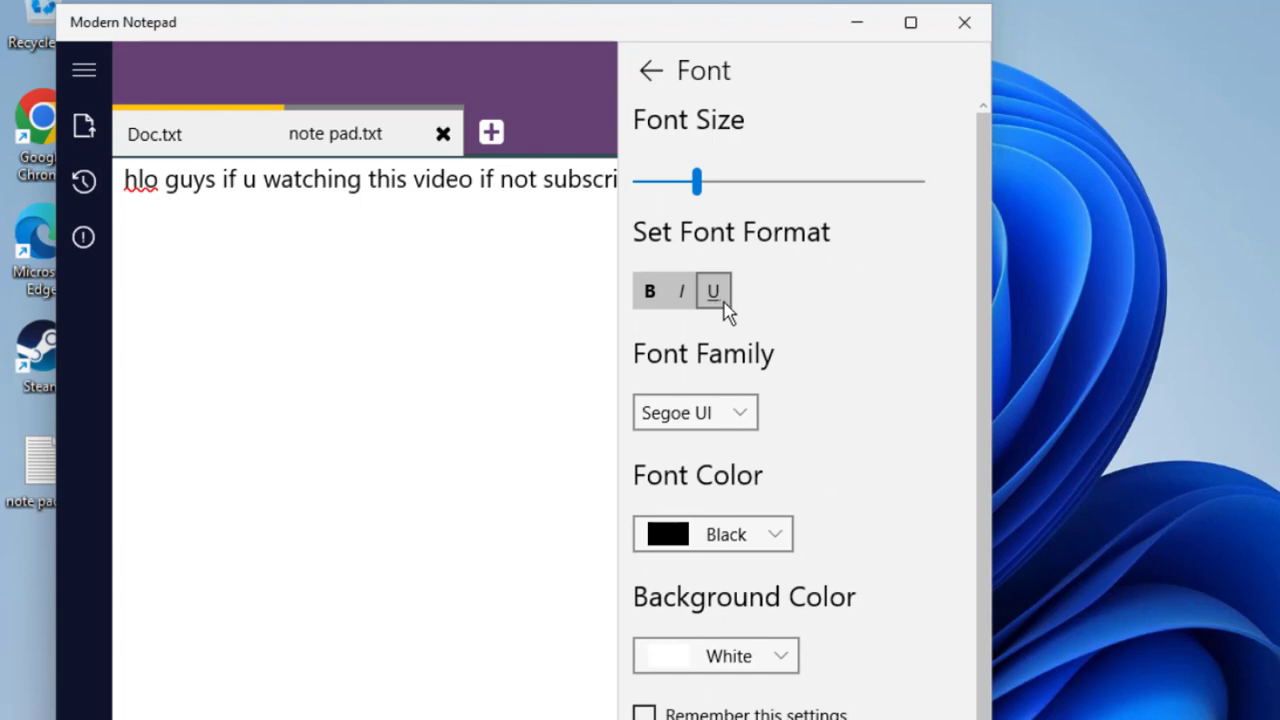
pyautogui.click(650, 292)
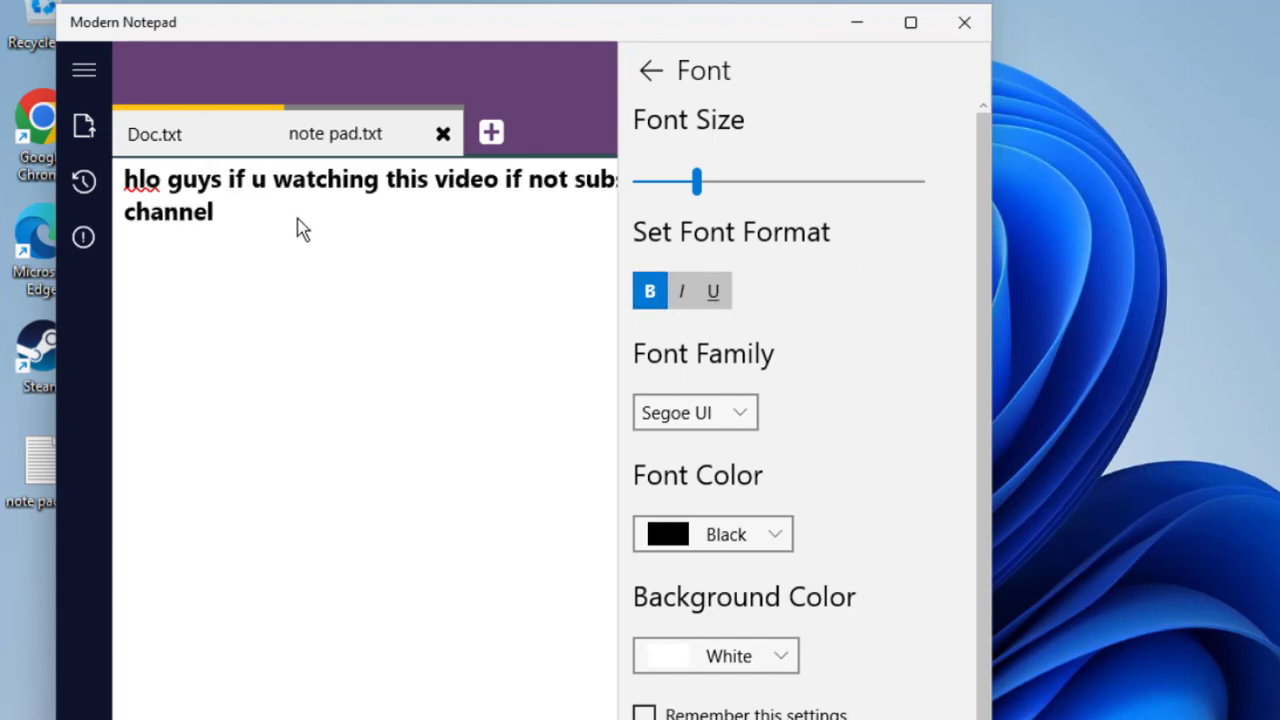
pyautogui.moveTo(176, 248)
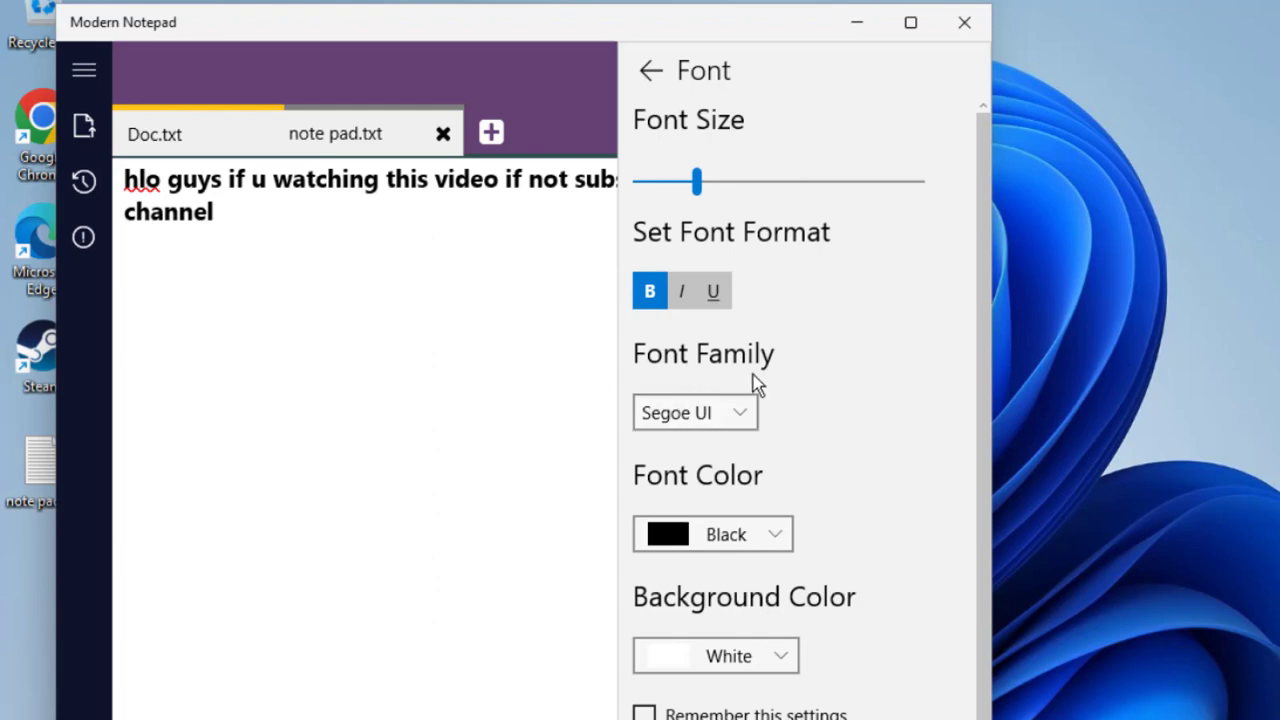
pyautogui.click(694, 412)
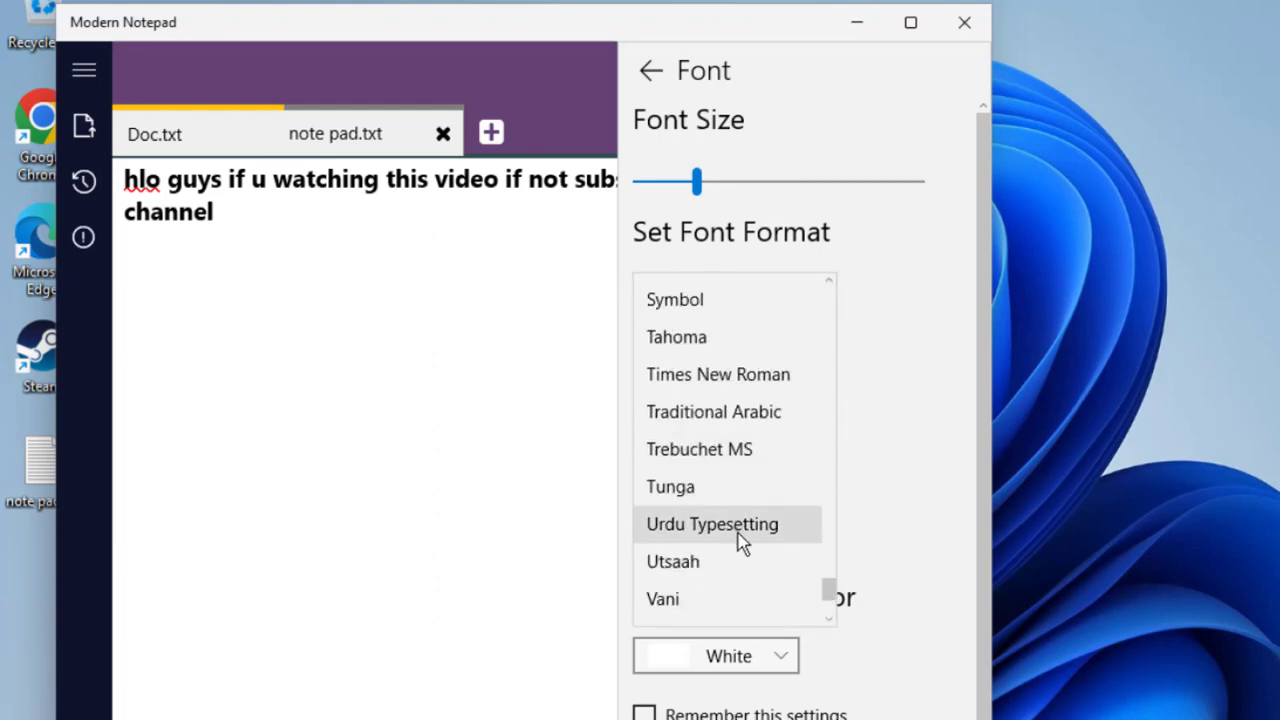
pyautogui.scroll(3)
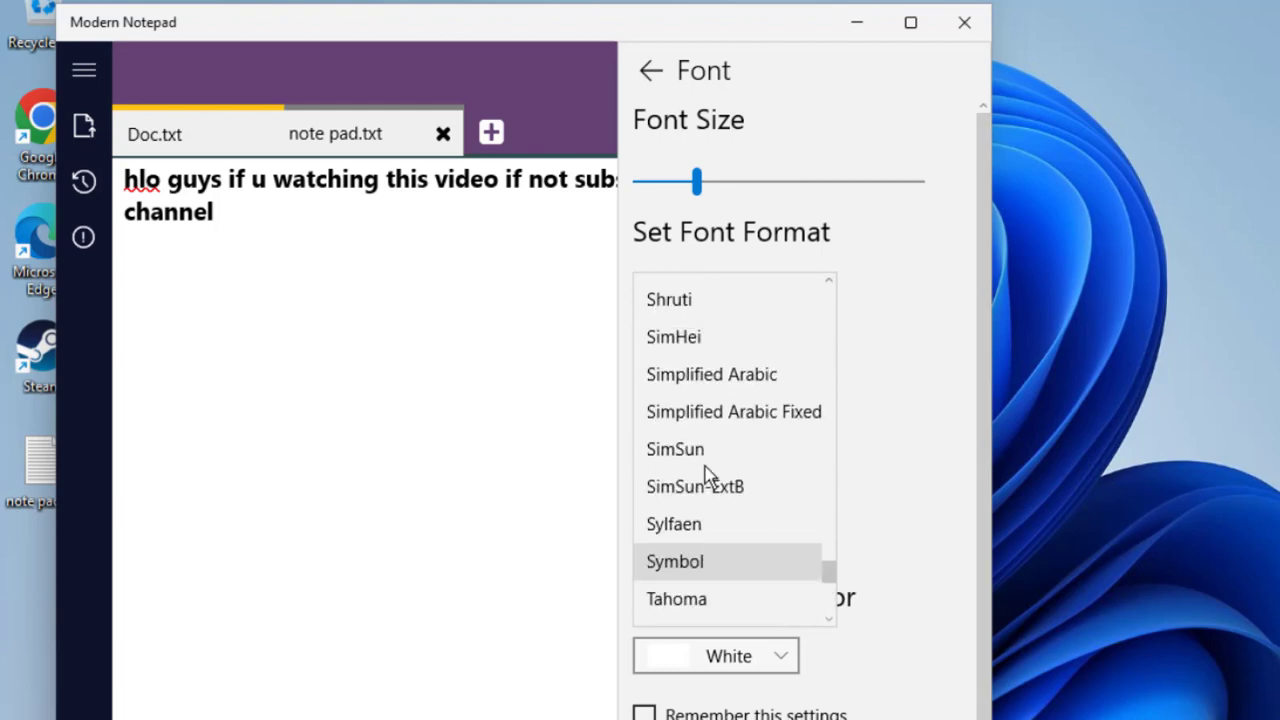
pyautogui.scroll(3)
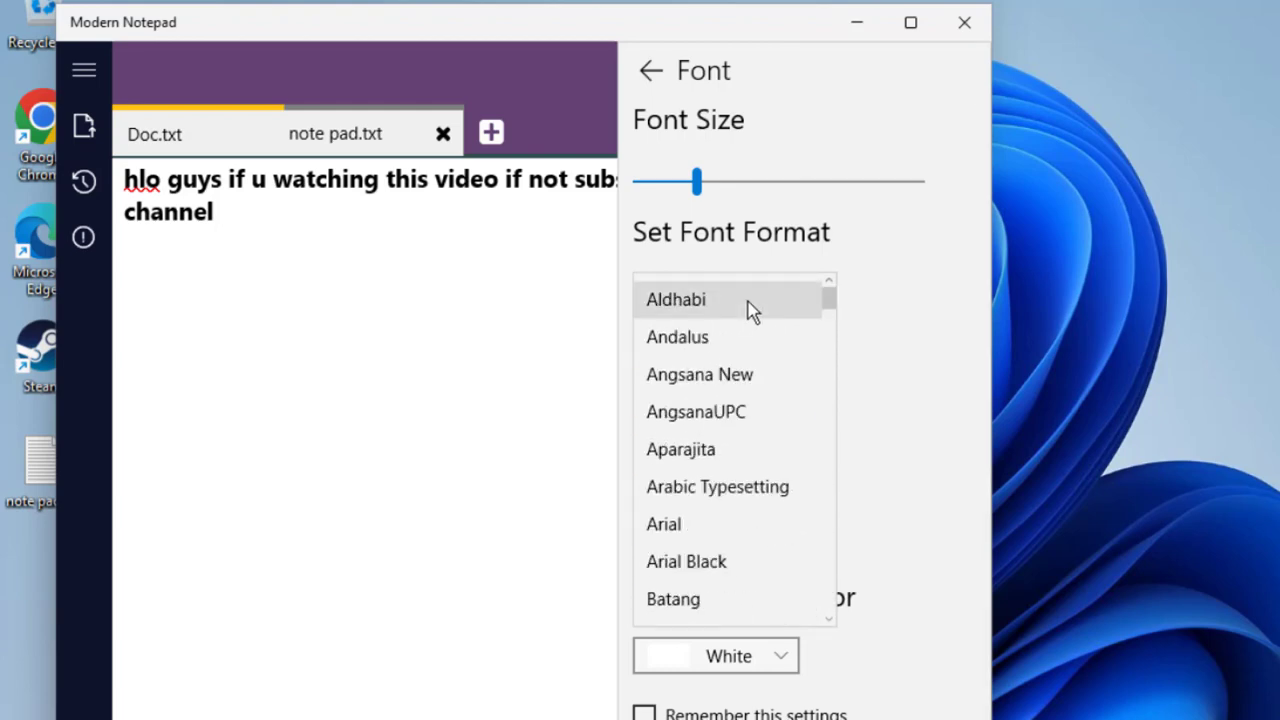
pyautogui.click(652, 70)
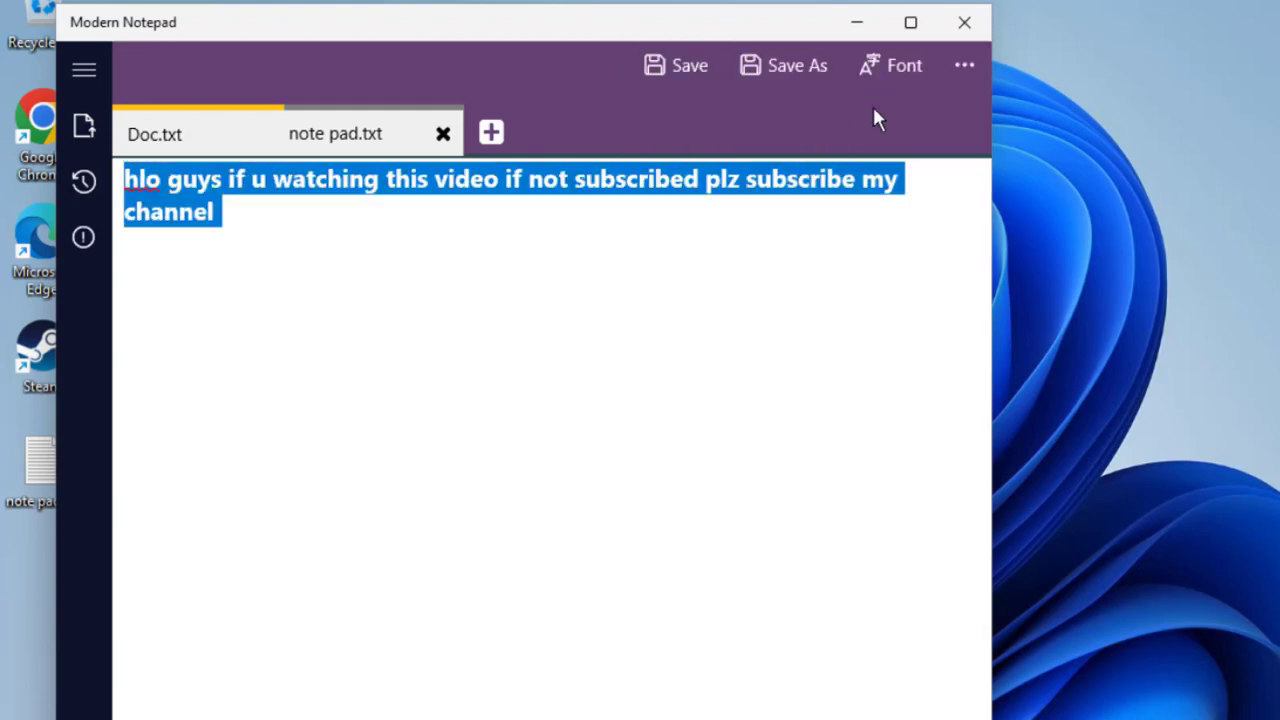
pyautogui.click(890, 64)
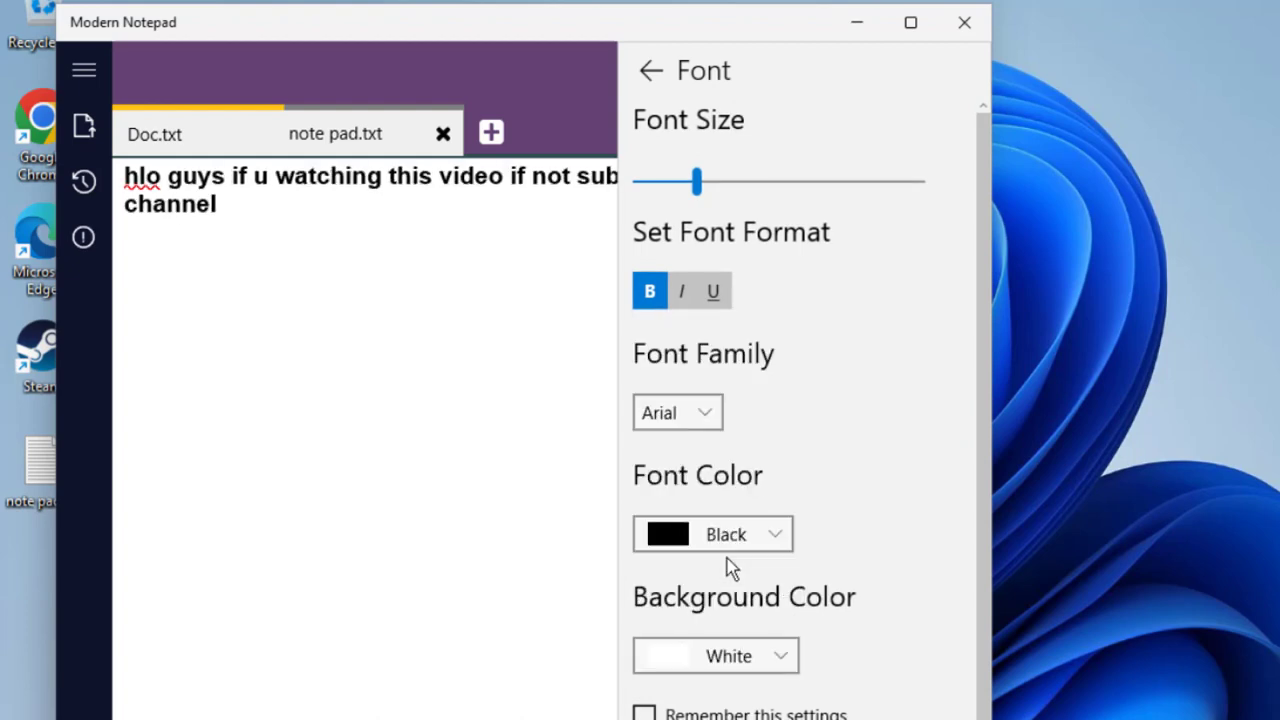
pyautogui.click(676, 412)
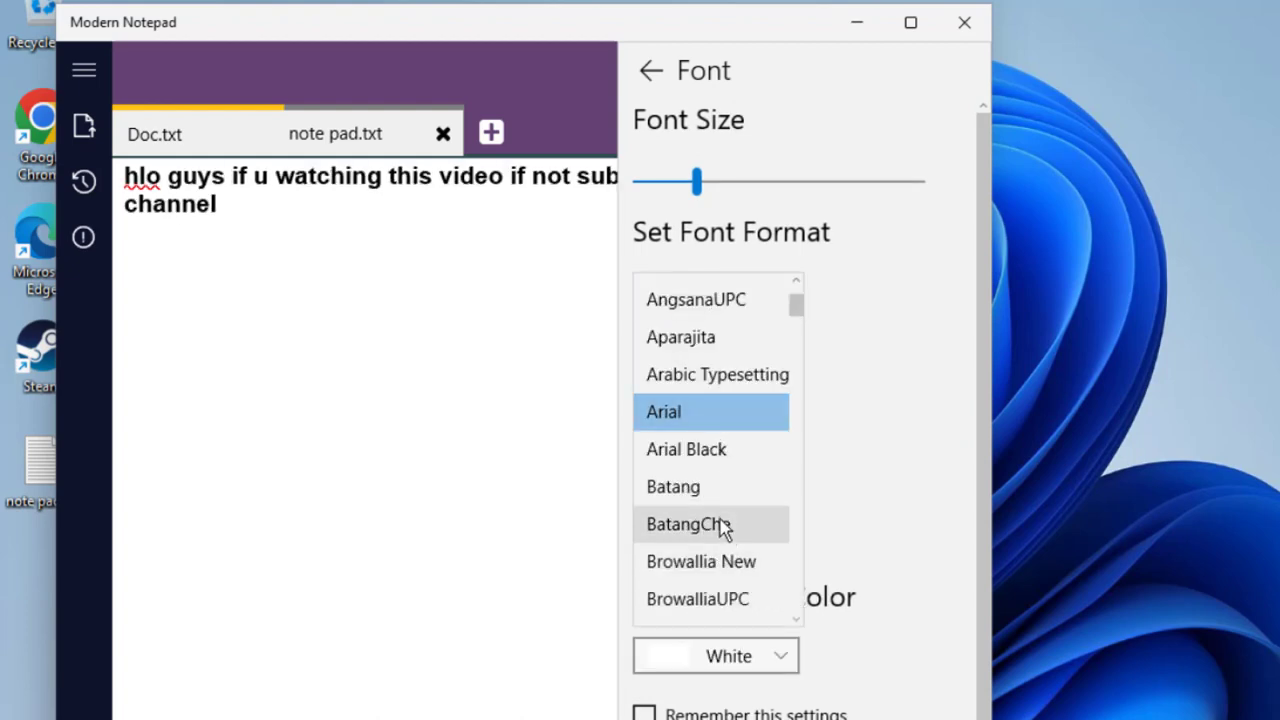
# Step: Set the font to Kokila and the text colour to Firebrick after trying DarkRed
pyautogui.scroll(-3)
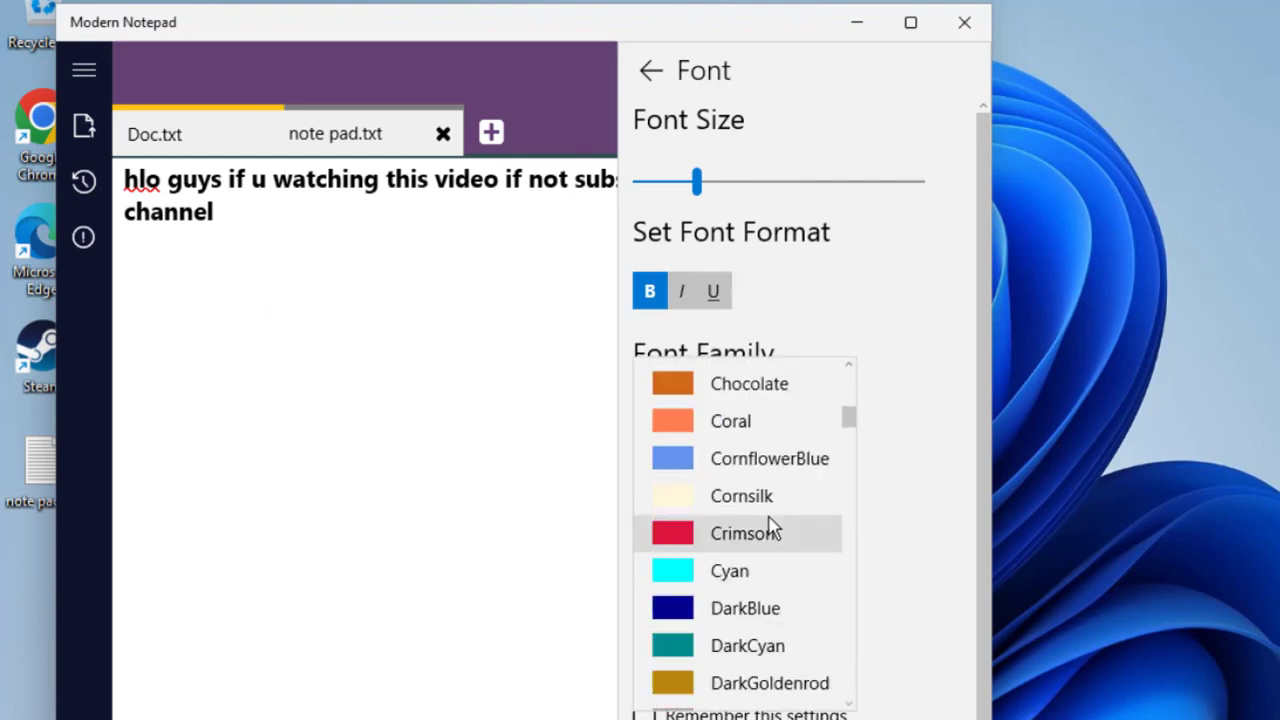
pyautogui.scroll(-3)
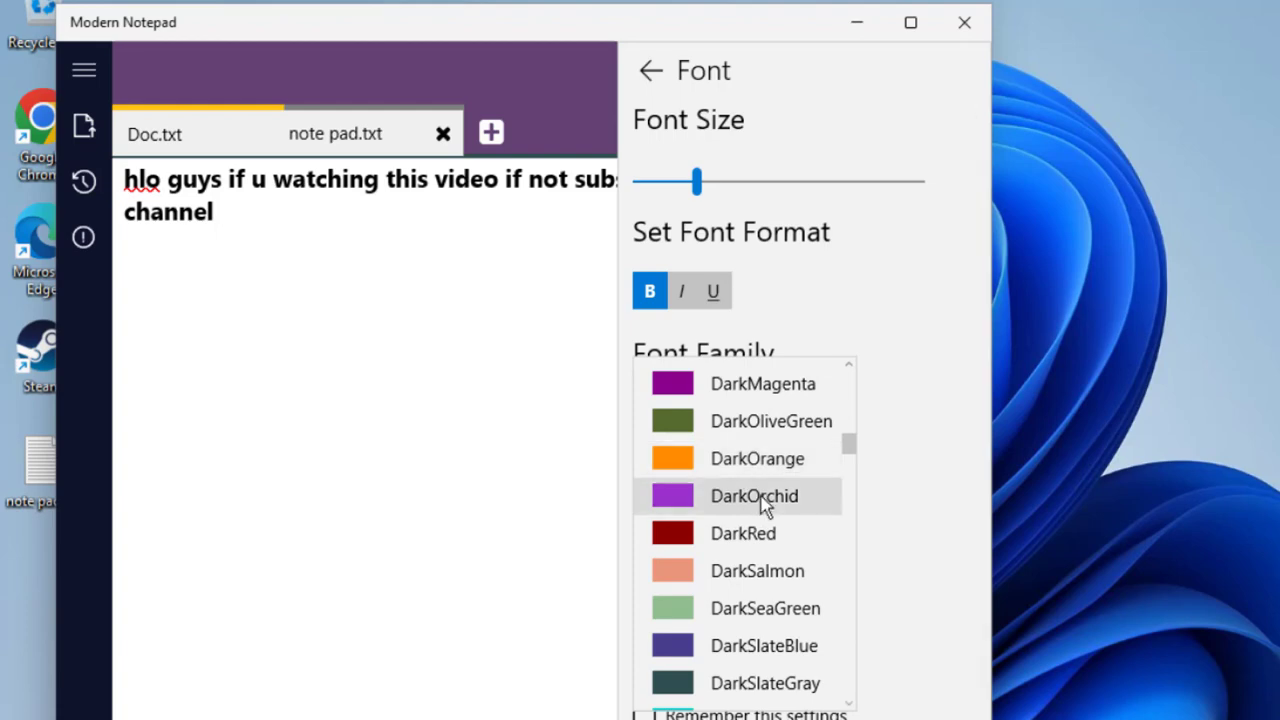
pyautogui.scroll(3)
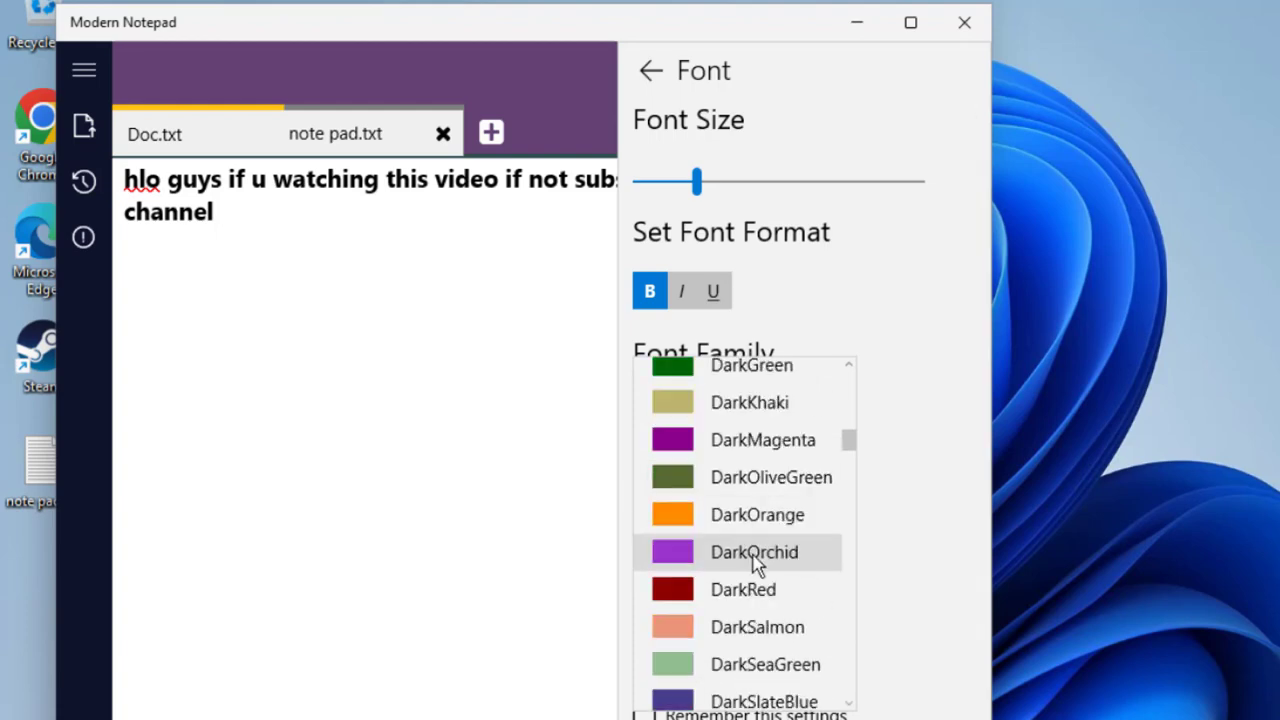
pyautogui.click(744, 588)
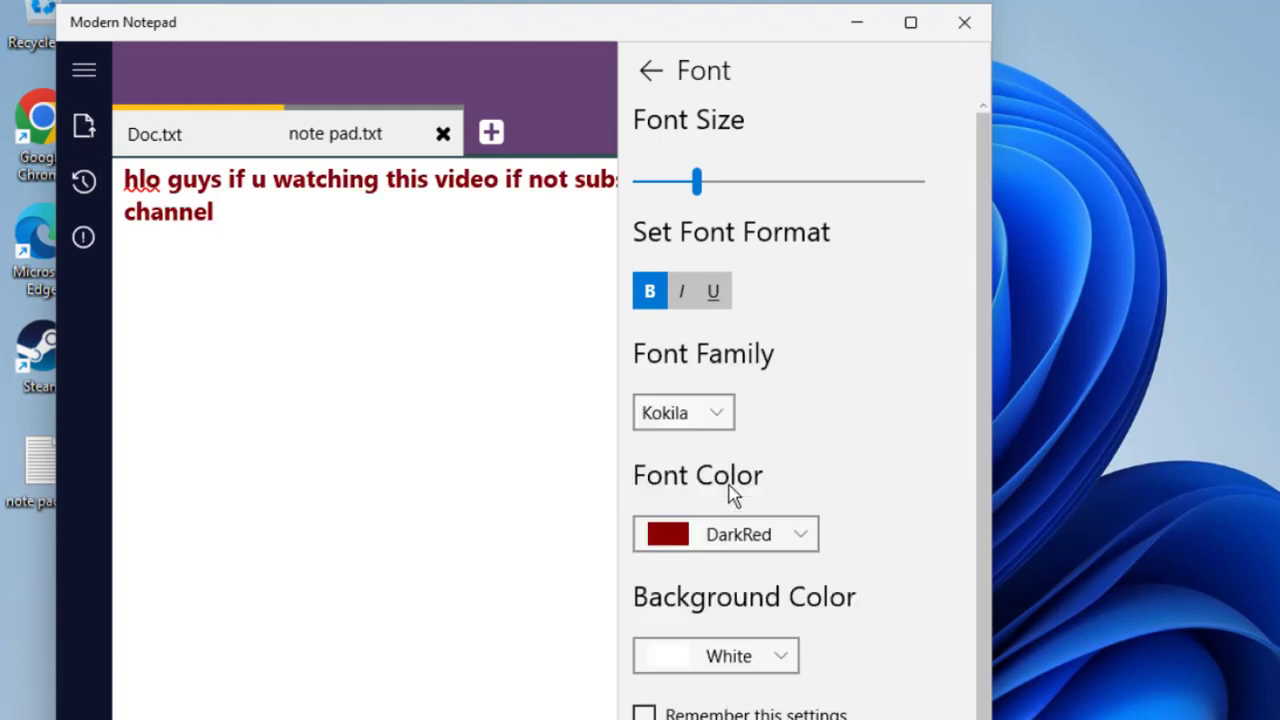
pyautogui.click(724, 532)
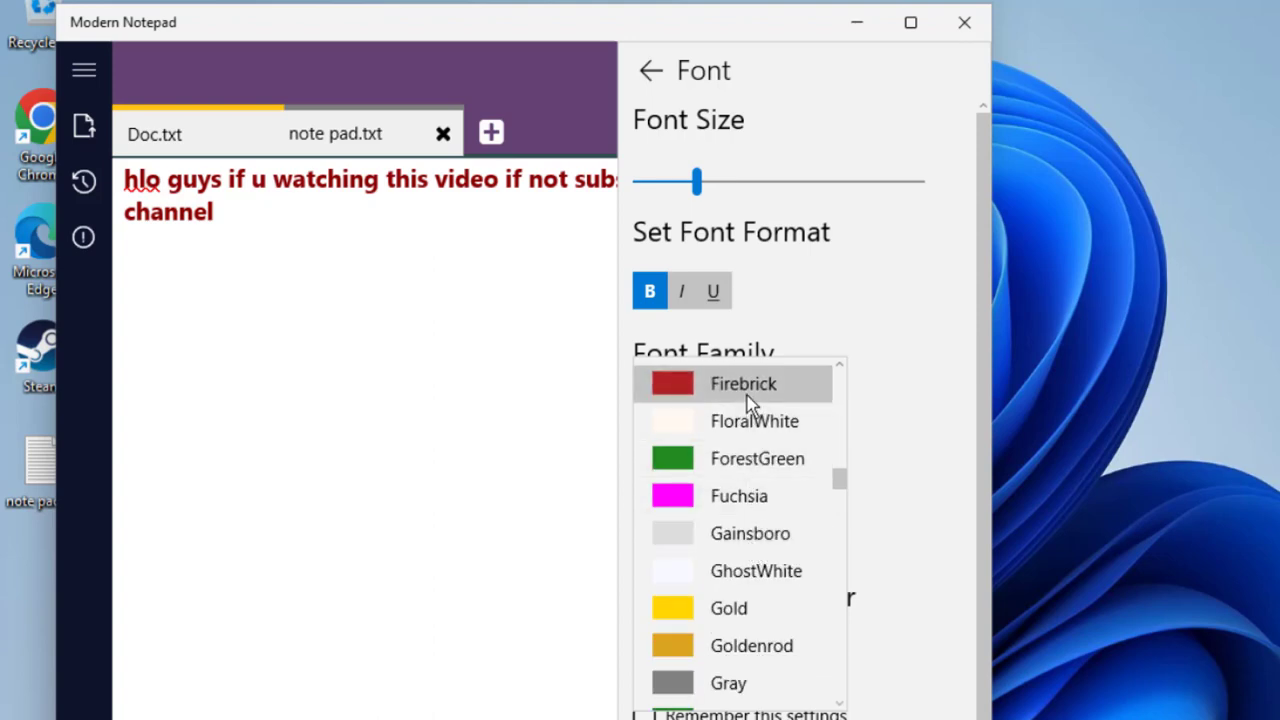
pyautogui.click(744, 384)
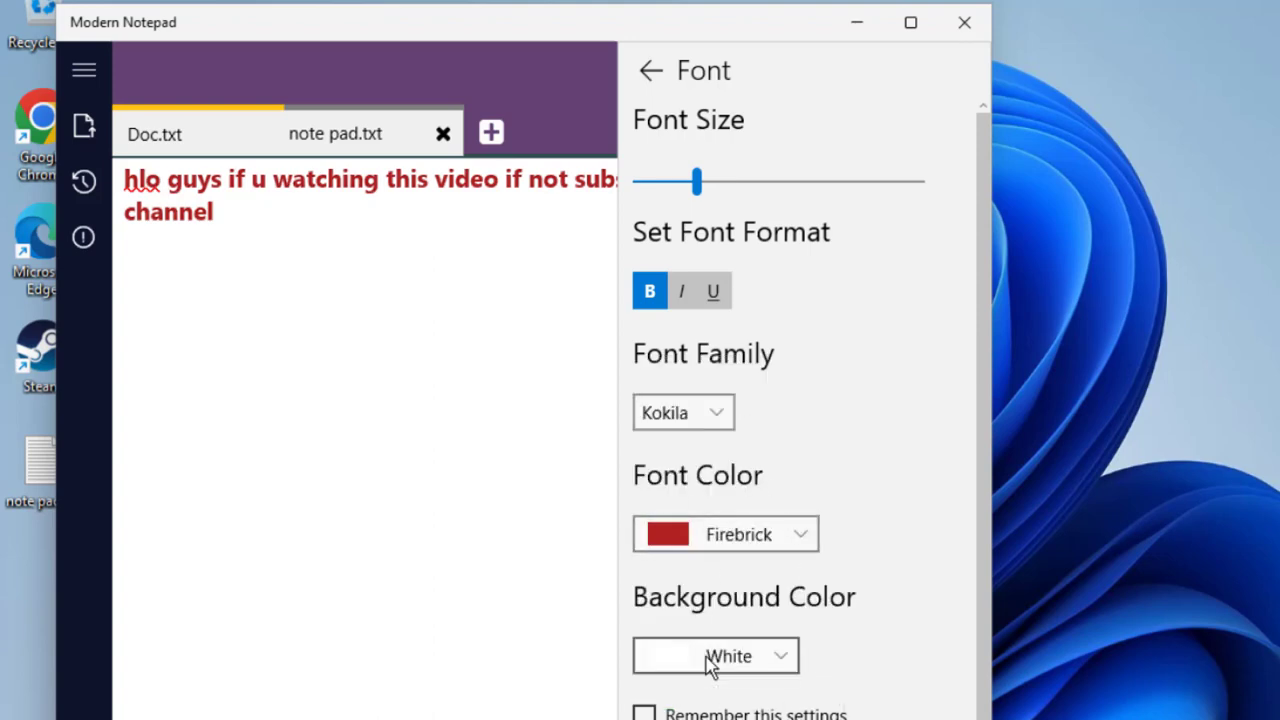
# Step: Set the page background to Pink after trying YellowGreen, Violet and SkyBlue
pyautogui.click(716, 656)
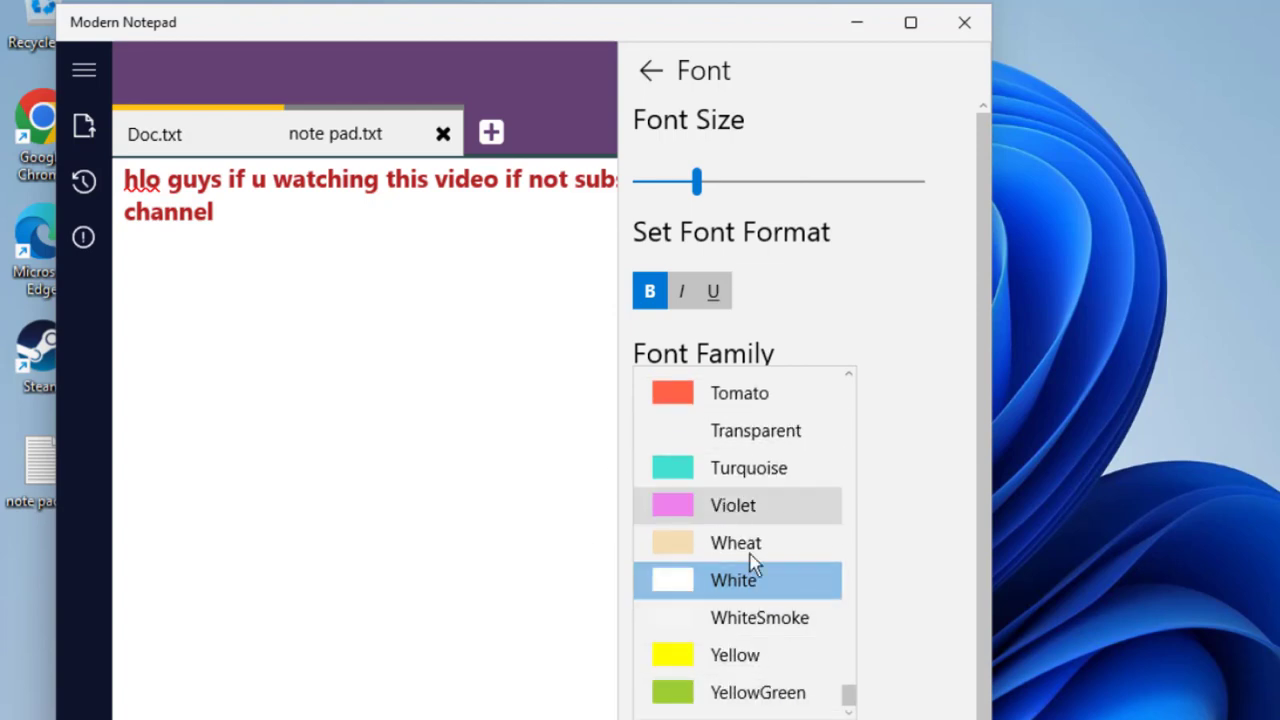
pyautogui.click(756, 692)
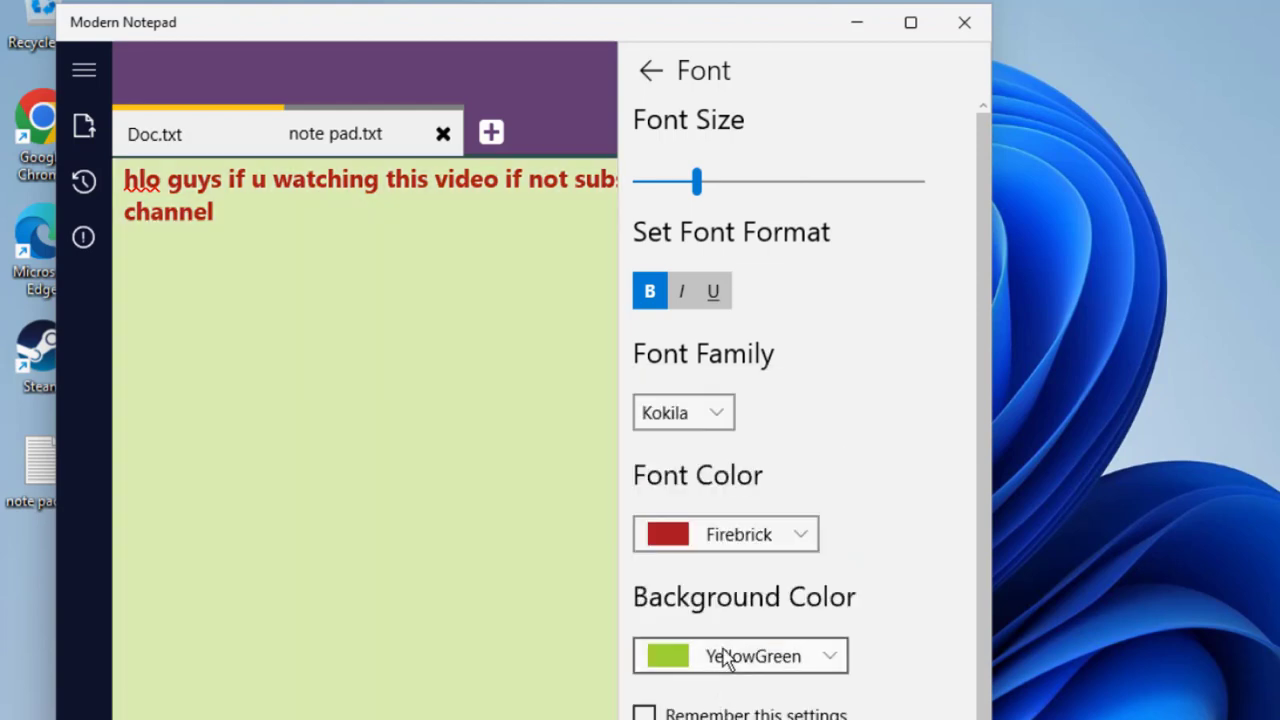
pyautogui.click(740, 656)
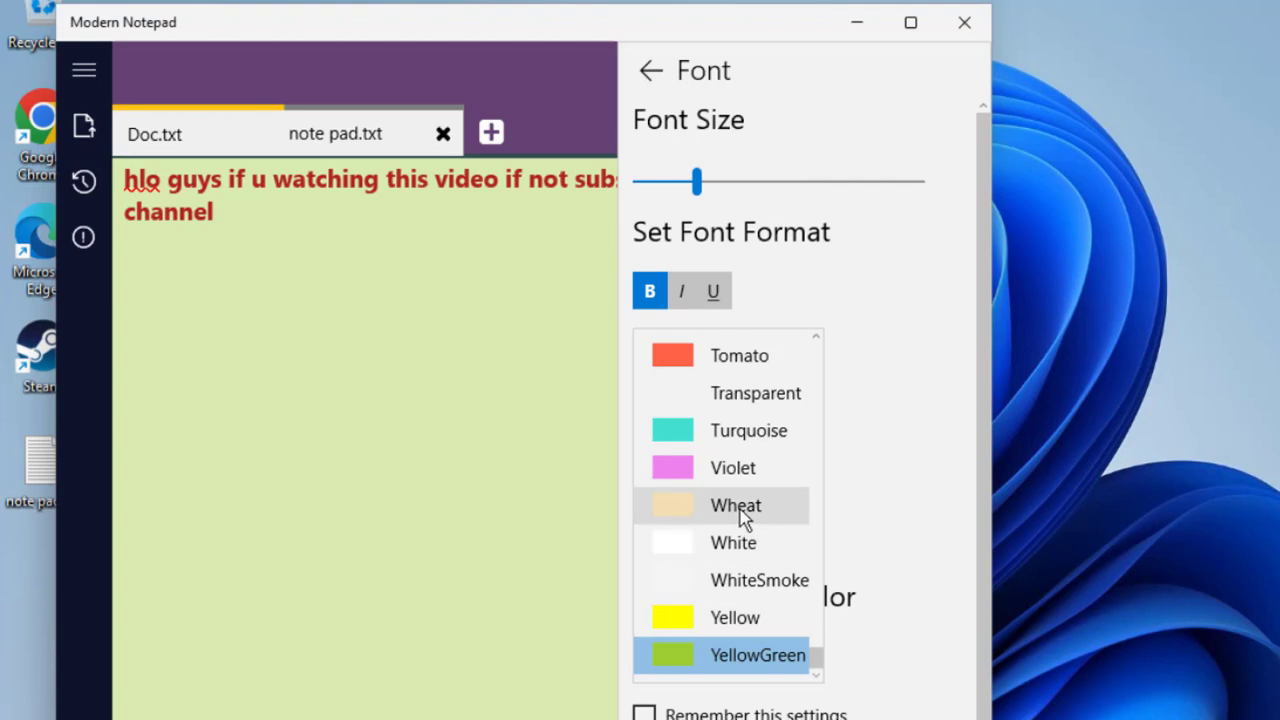
pyautogui.click(732, 468)
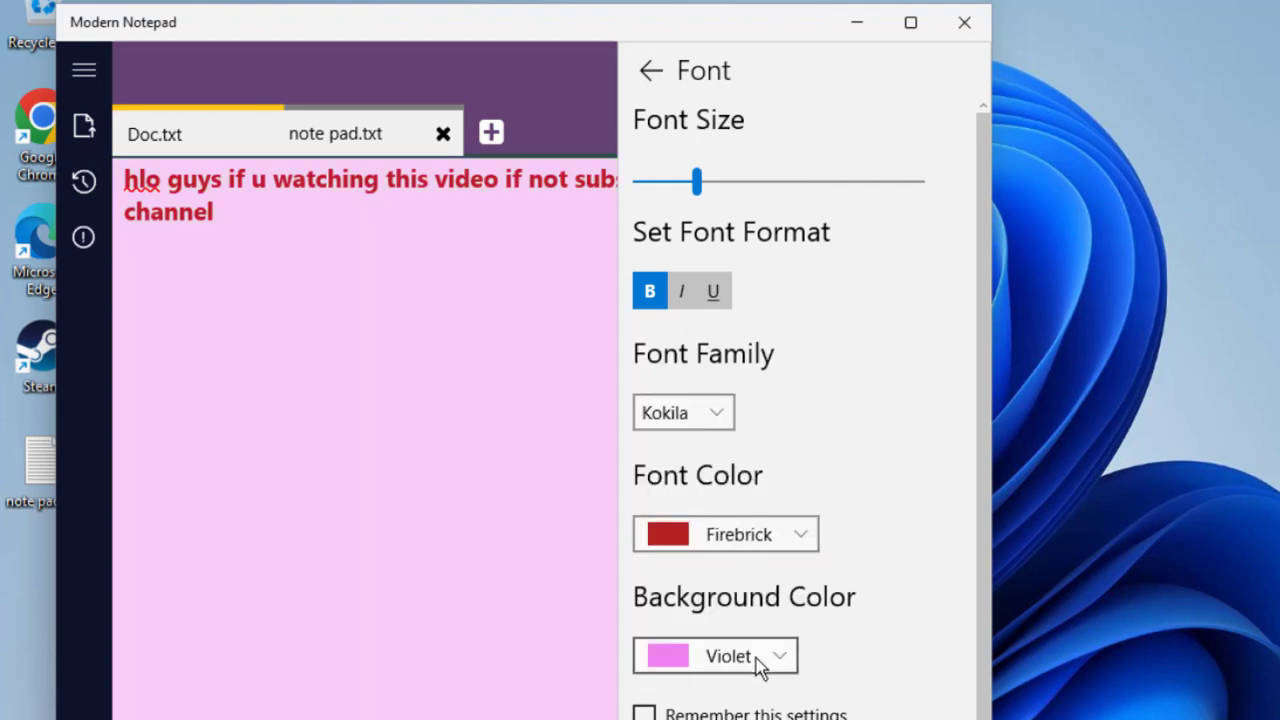
pyautogui.click(714, 656)
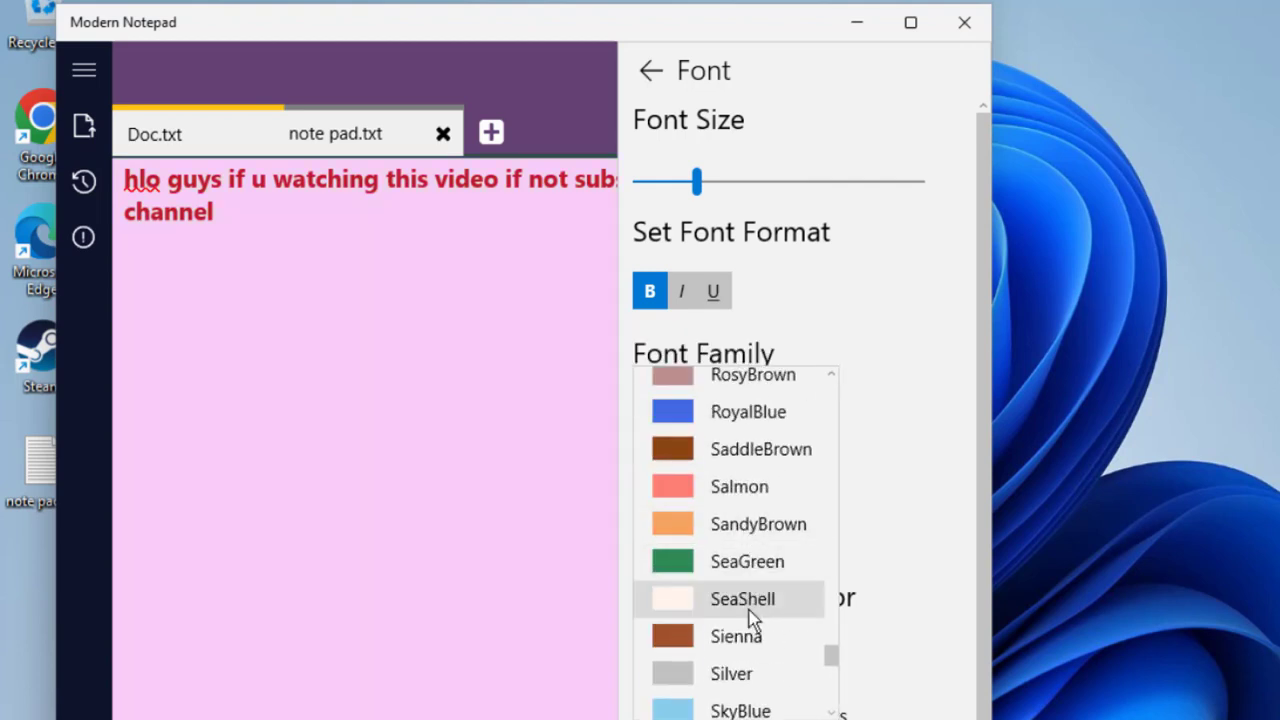
pyautogui.click(740, 710)
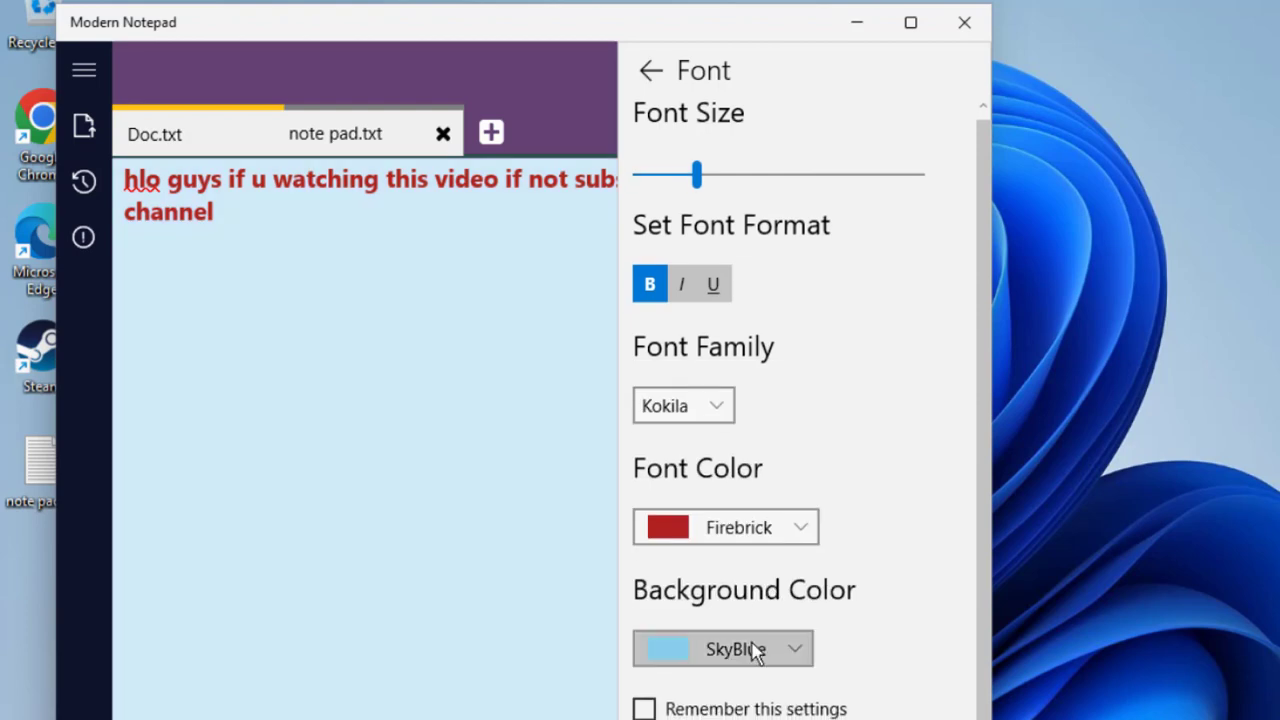
pyautogui.click(722, 648)
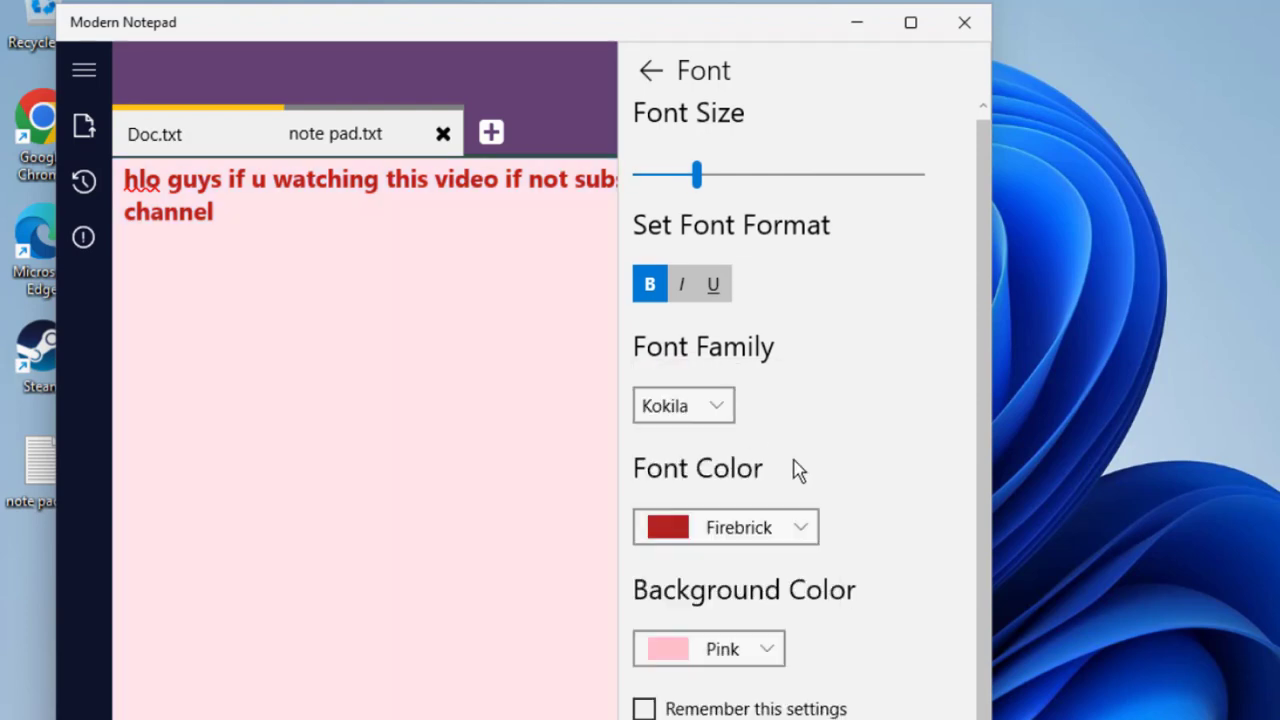
pyautogui.moveTo(816, 500)
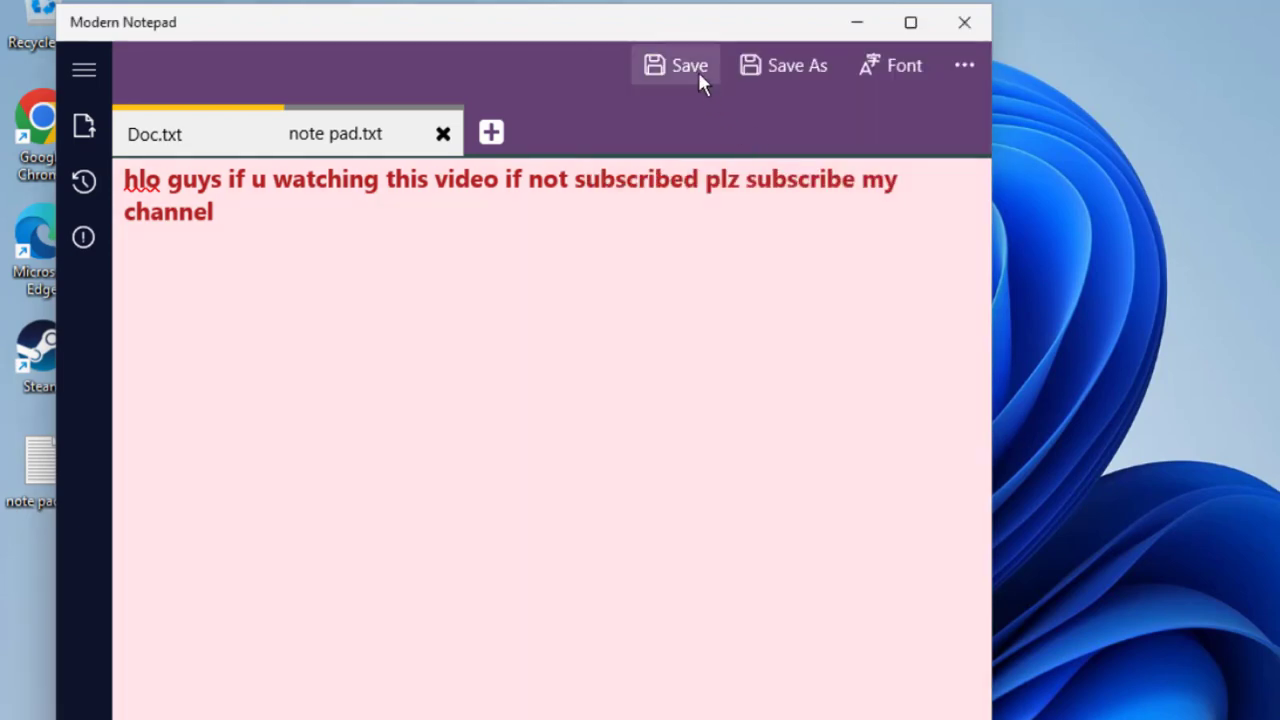
pyautogui.moveTo(796, 48)
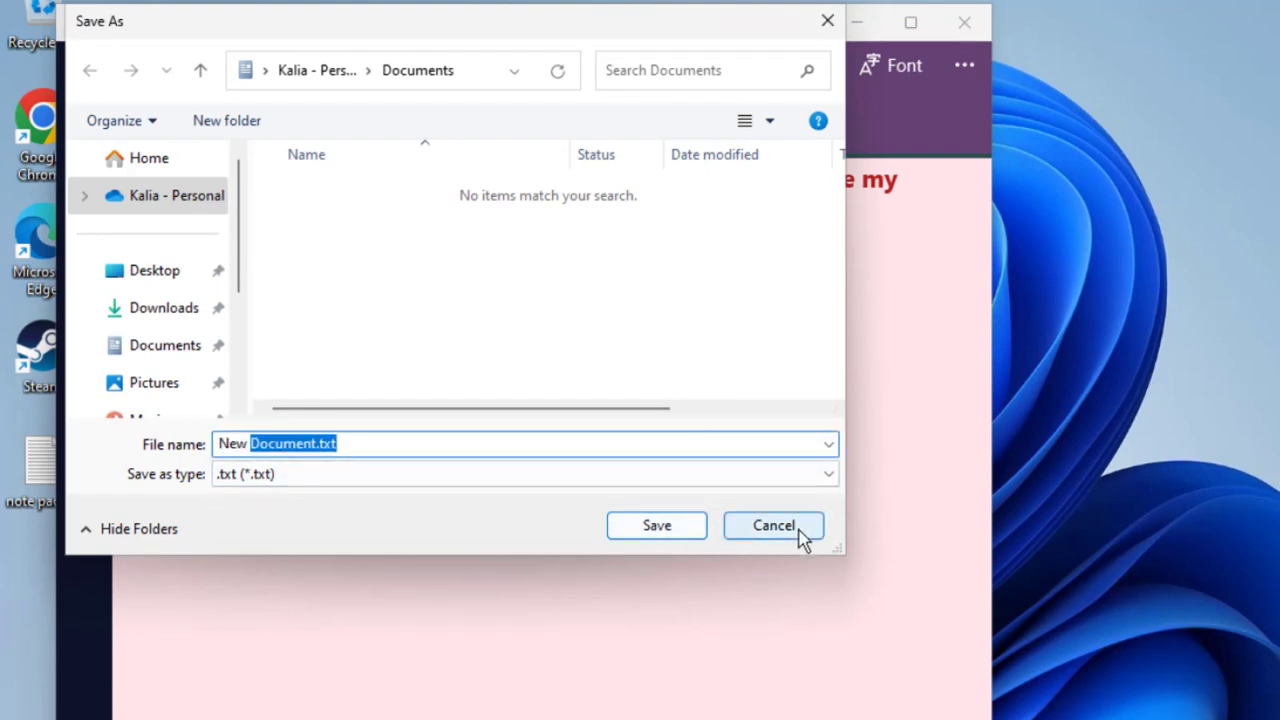
# Step: Cancel the Save As dialog and close Modern Notepad without saving
pyautogui.click(772, 524)
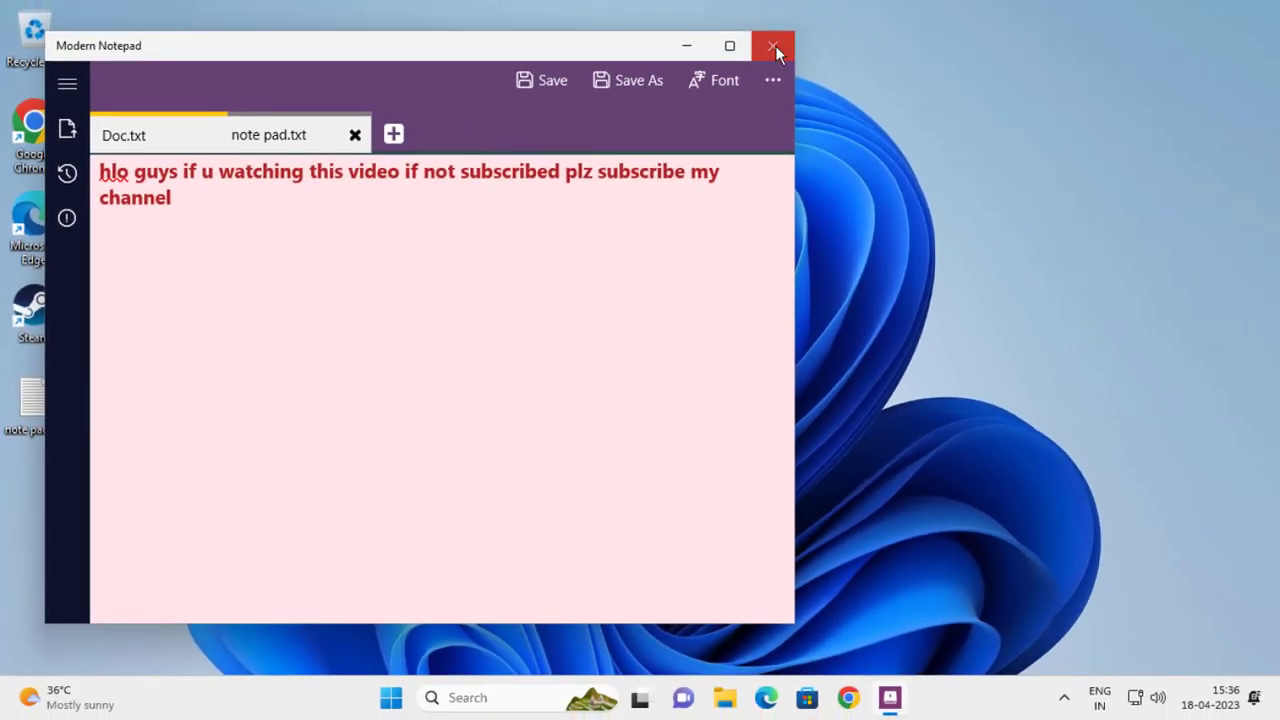
pyautogui.click(772, 46)
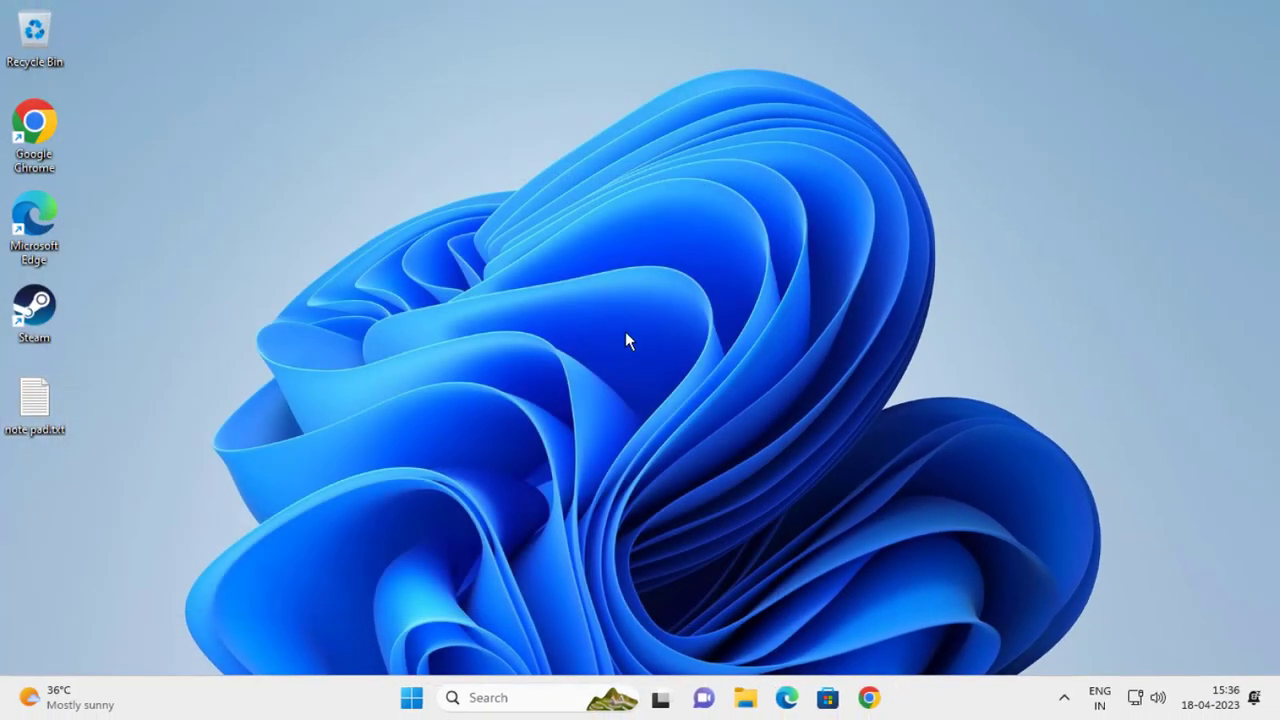
pyautogui.moveTo(658, 336)
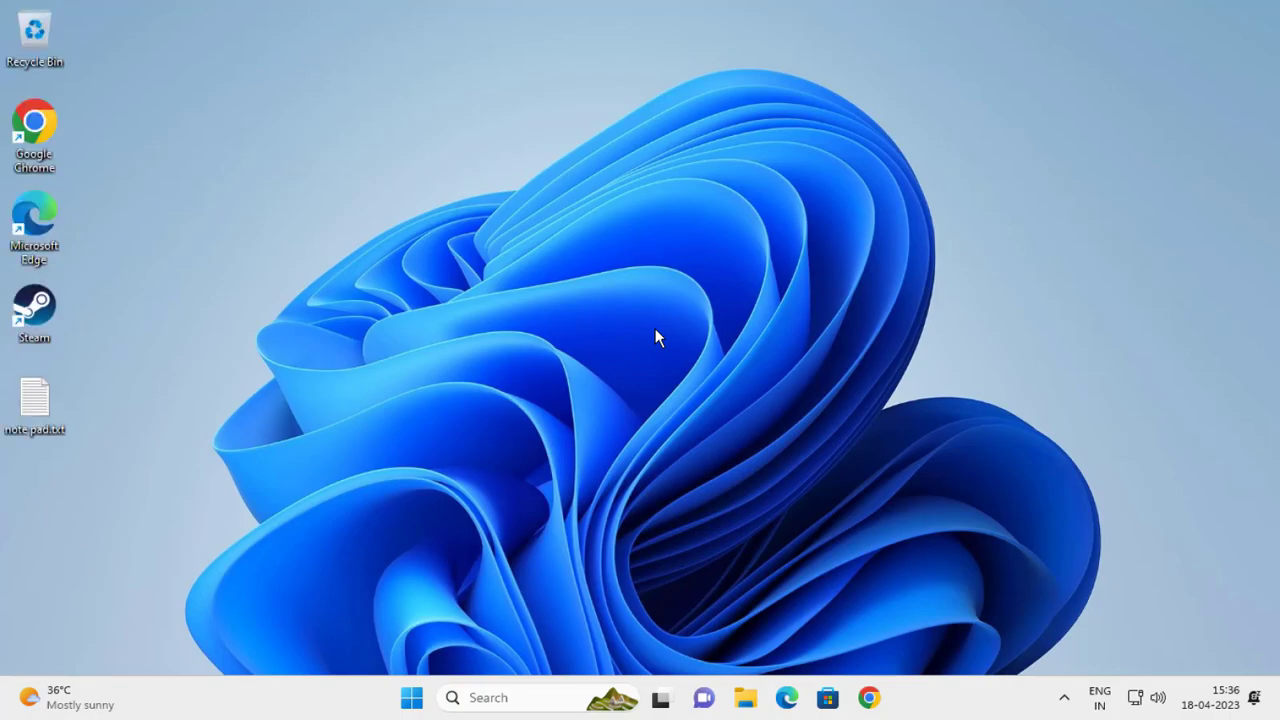